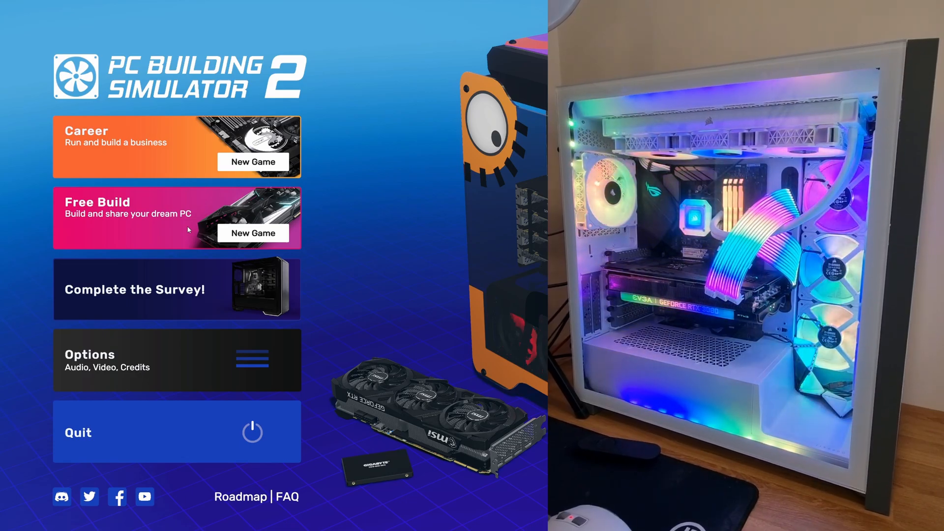
- Start a new free build, search 'cor', and place the white iCUE 5000T case on the bench
click(252, 233)
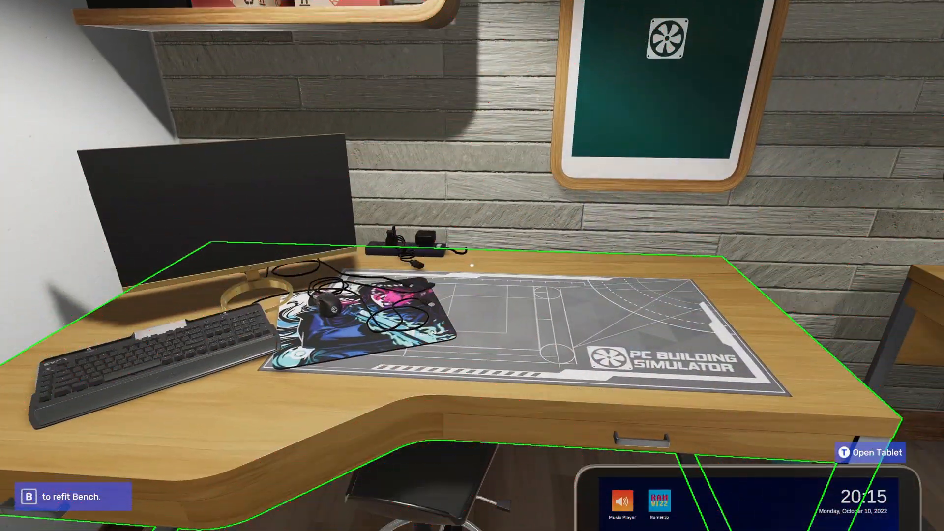
click(872, 452)
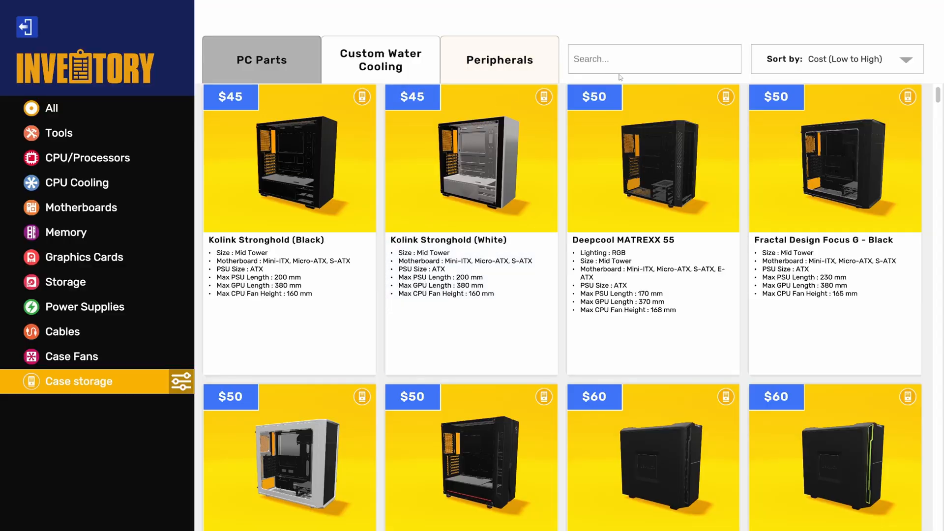
text(cor)
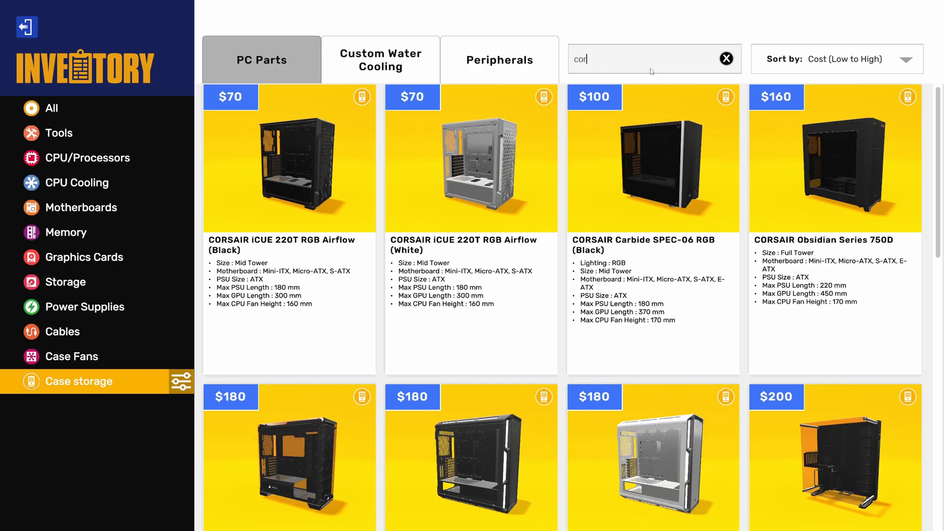
double_click(578, 59)
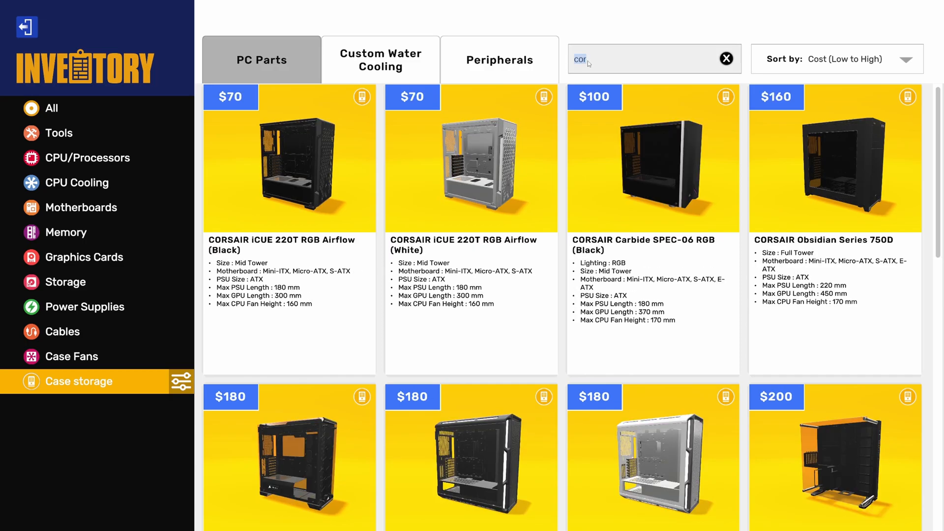
key(Backspace)
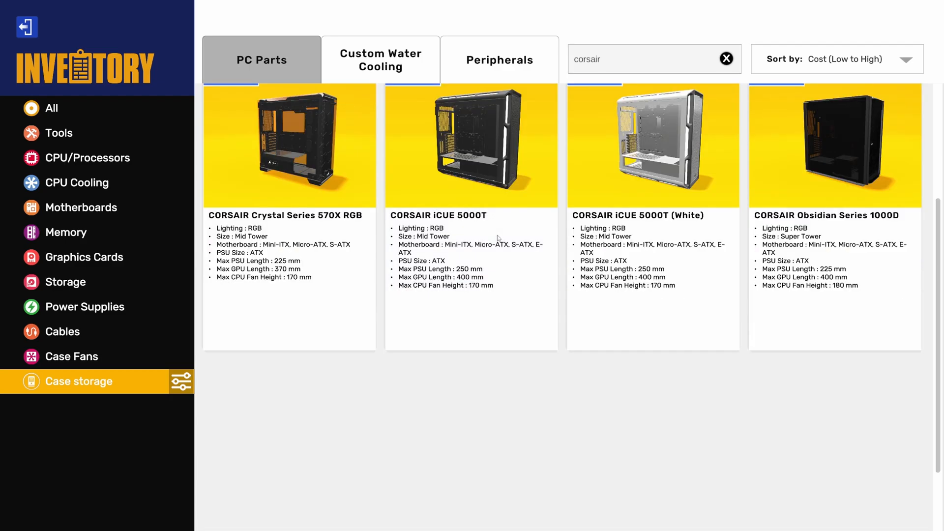
scroll(down, 3)
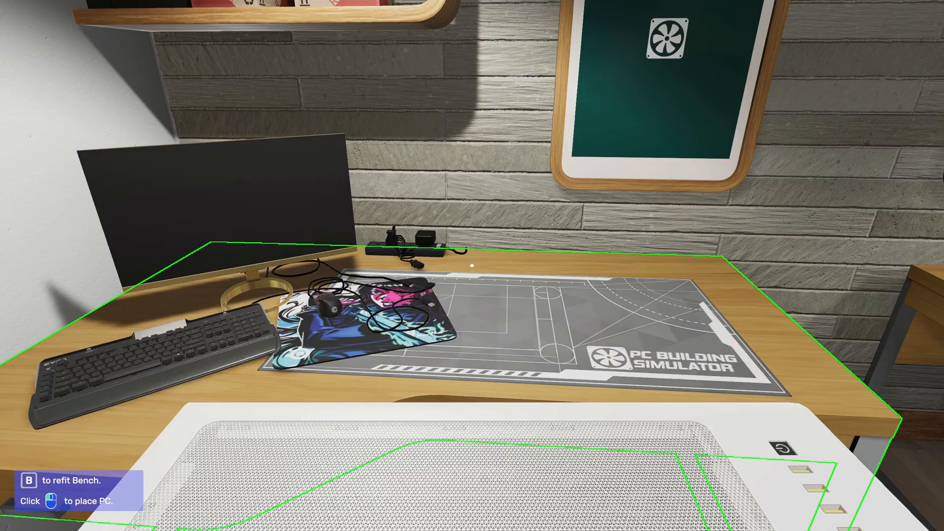
click(471, 265)
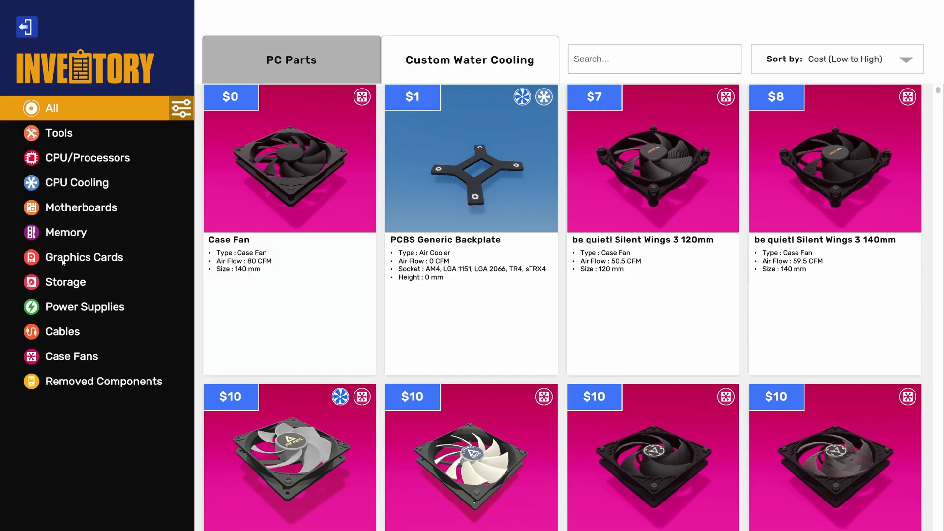
- Filter the inventory to motherboards, search 'asus', and scroll through the ASUS boards
click(82, 207)
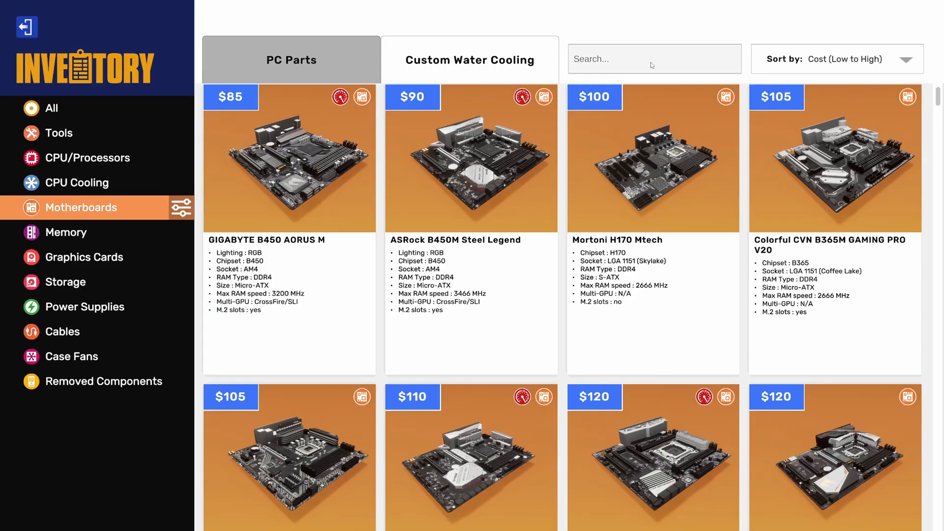
text(asus)
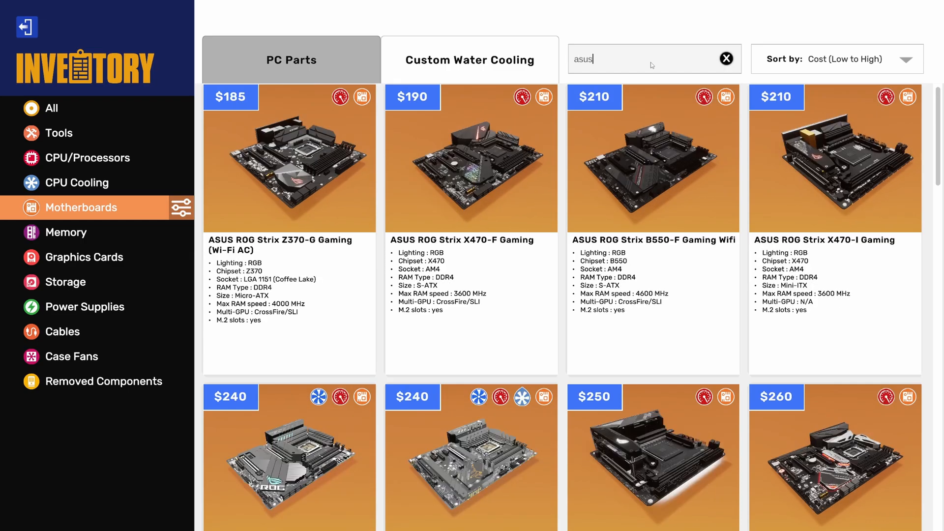
scroll(down, 3)
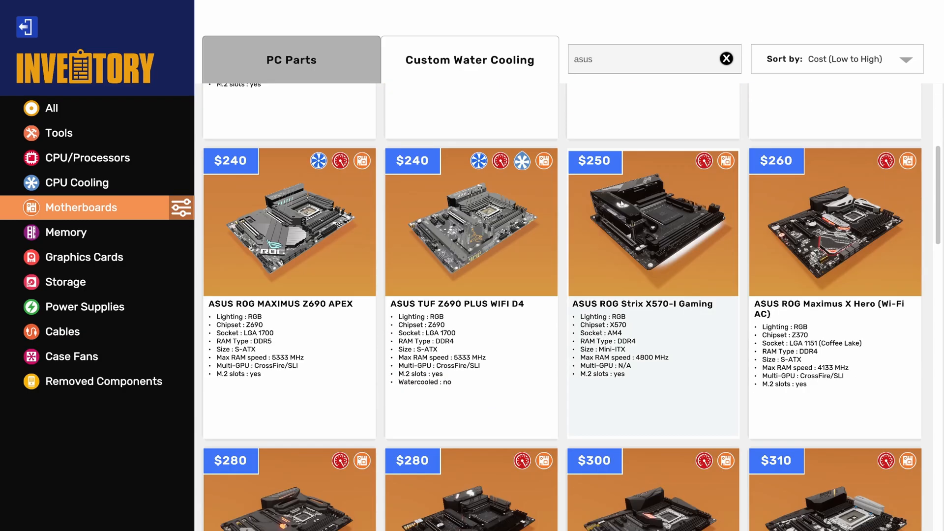
scroll(down, 3)
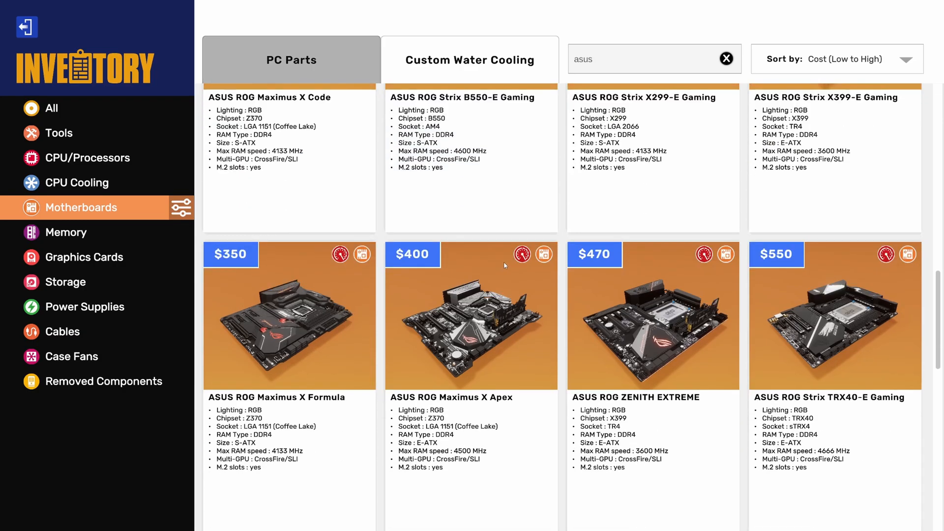
scroll(down, 3)
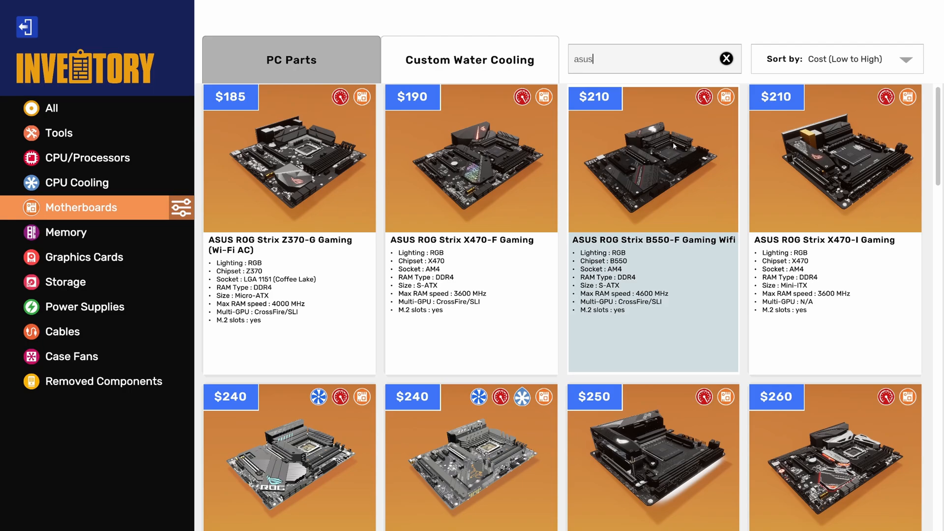
mouse_move(673, 146)
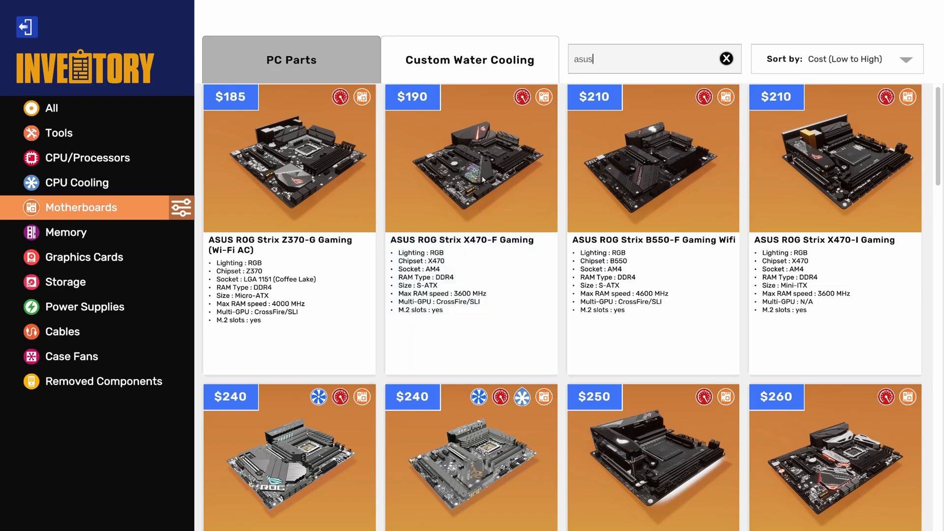
mouse_move(483, 179)
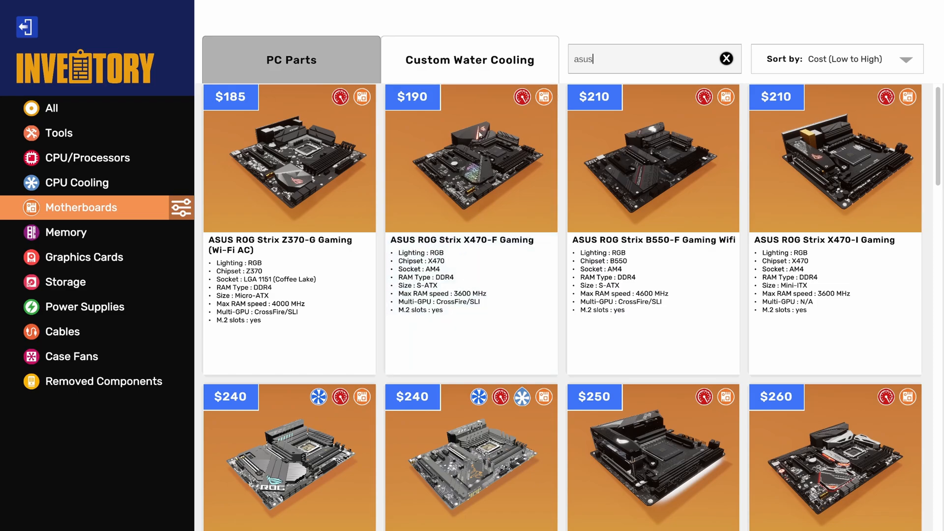
mouse_move(486, 180)
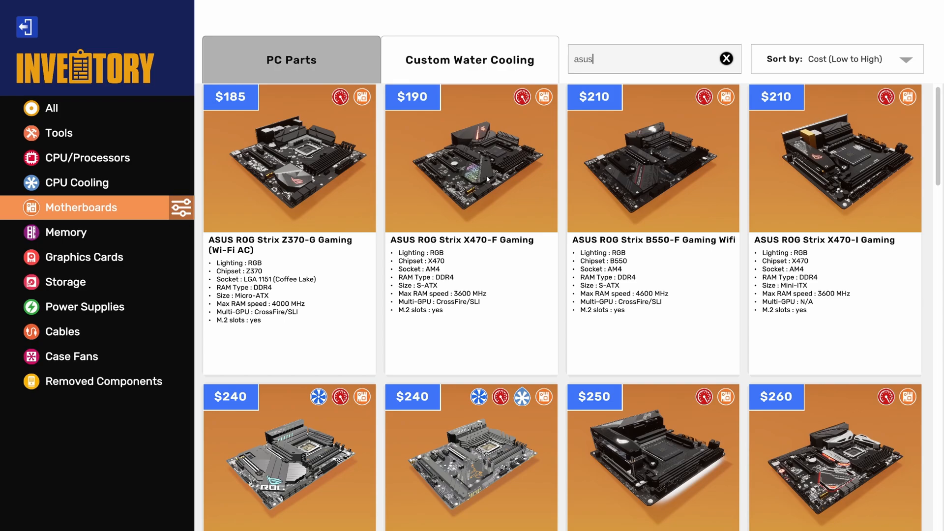
mouse_move(487, 176)
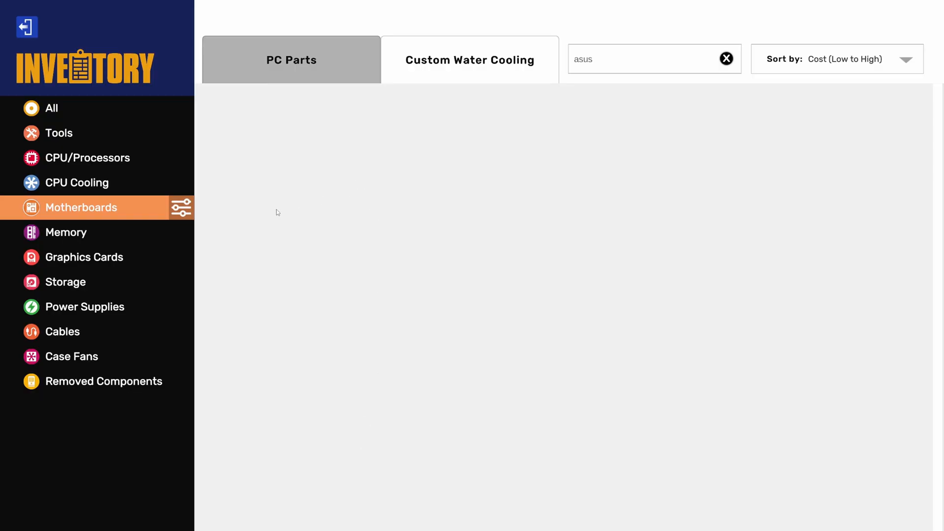
- Filter to processors, search '87', and seat the AMD Ryzen CPU in the socket
click(86, 158)
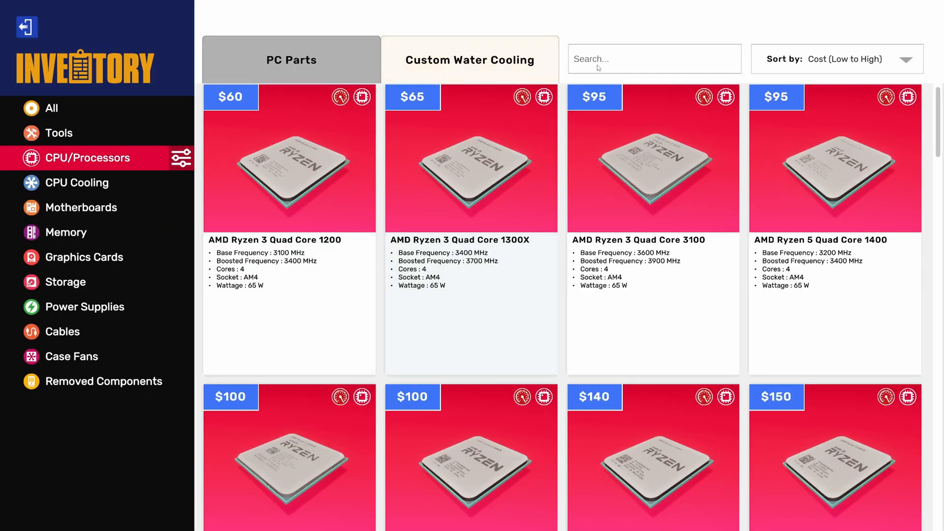
text(87)
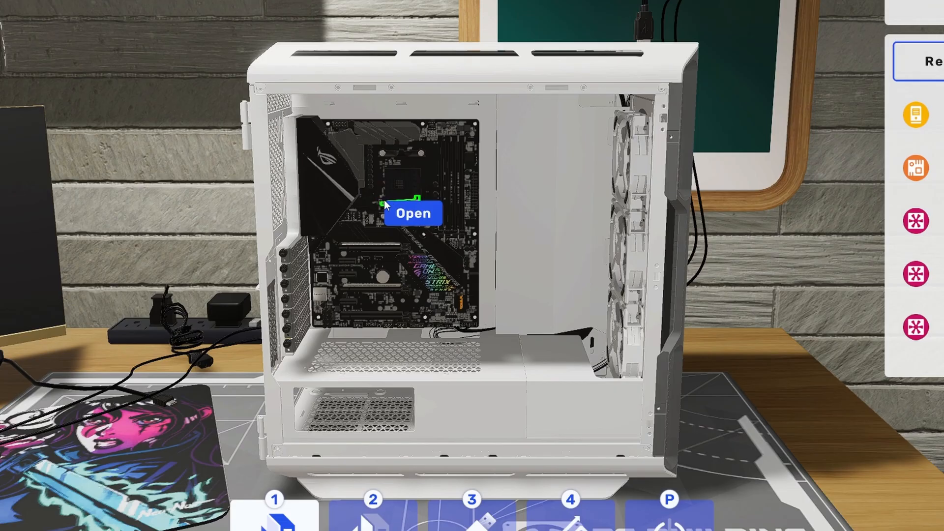
click(397, 199)
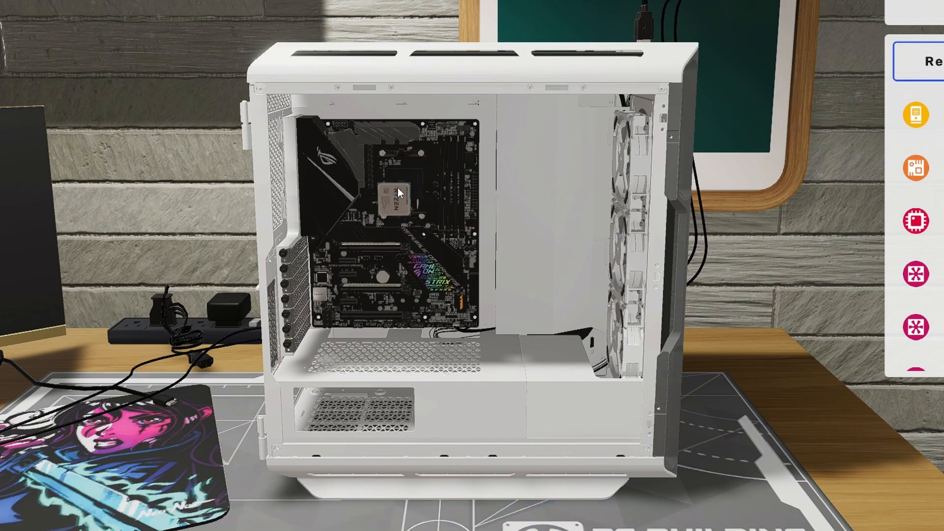
mouse_move(400, 192)
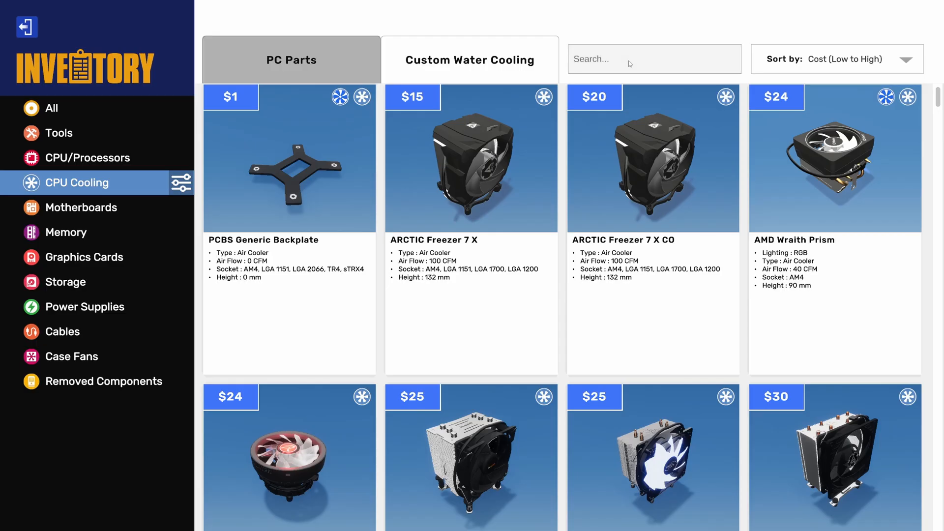
- Search coolers for 'corsa', replace it with 'white', and scroll the white liquid coolers
text(corsa)
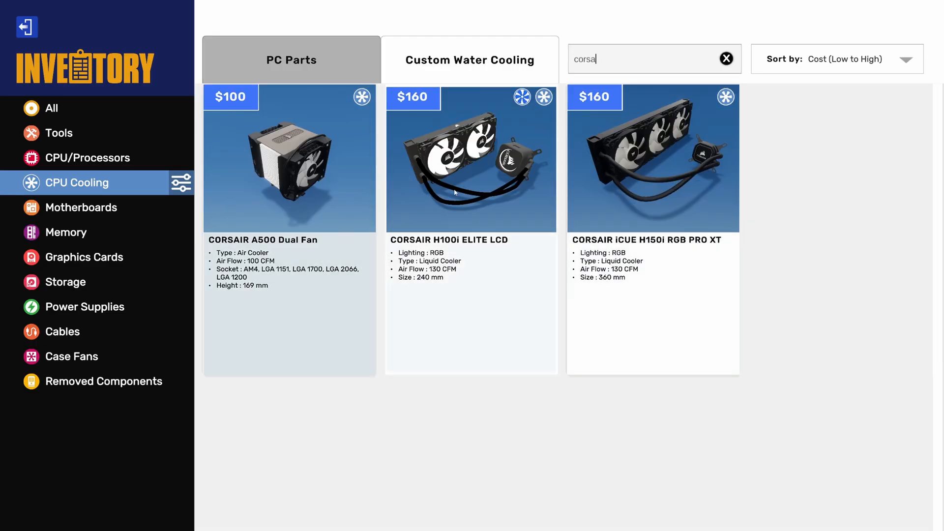
key(Backspace)
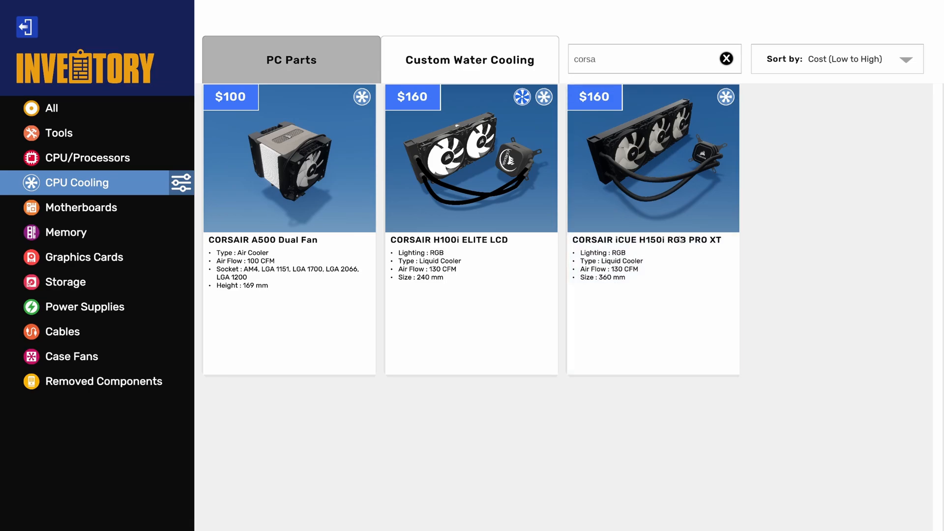
double_click(583, 59)
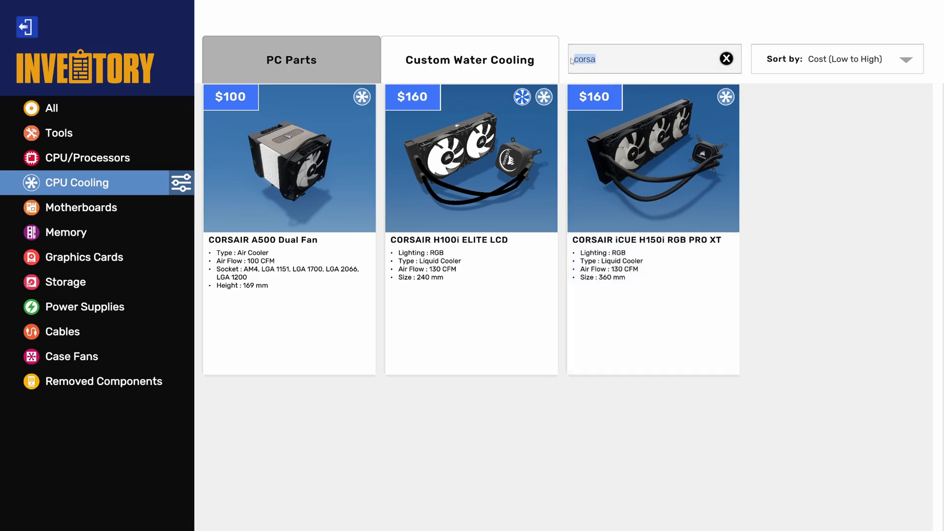
text(white)
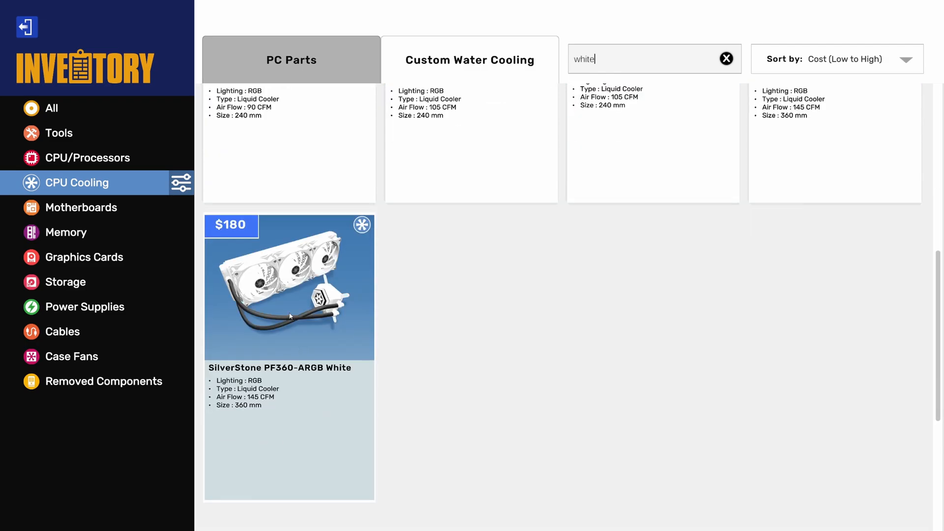
scroll(down, 3)
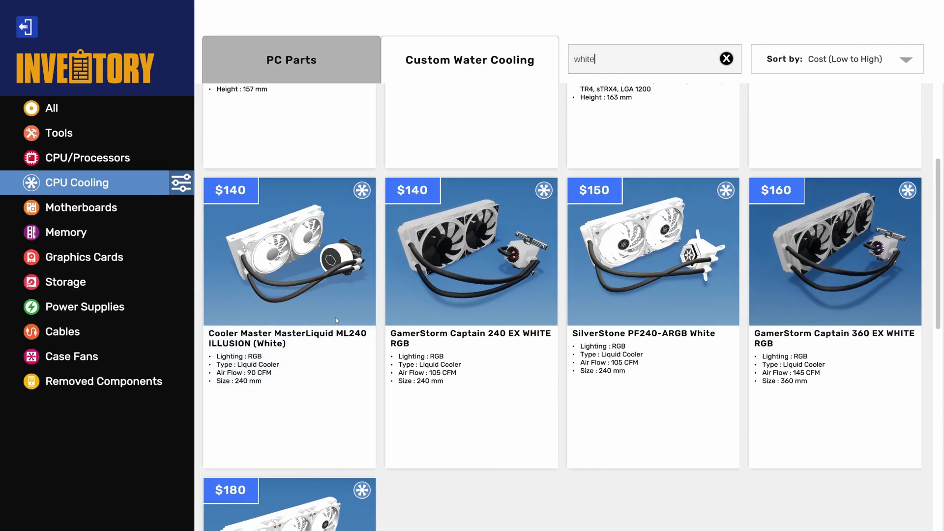
scroll(down, 3)
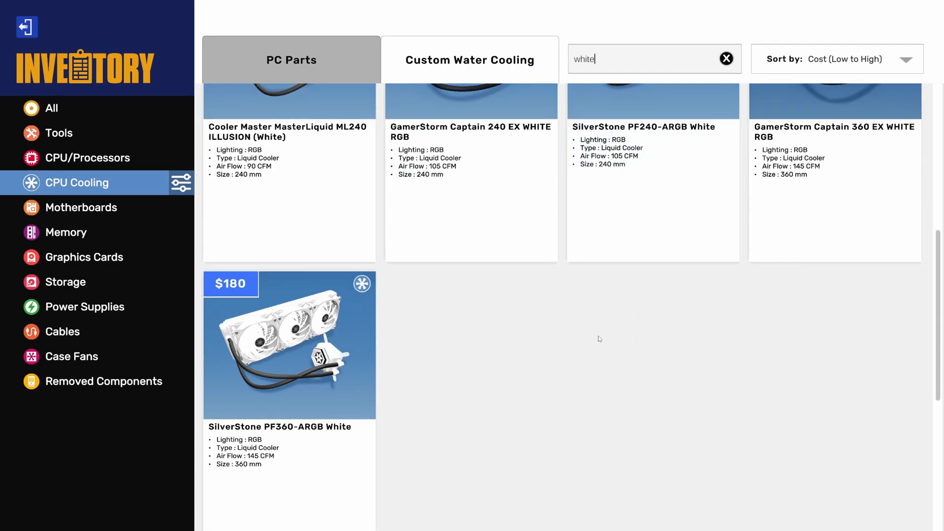
scroll(down, 3)
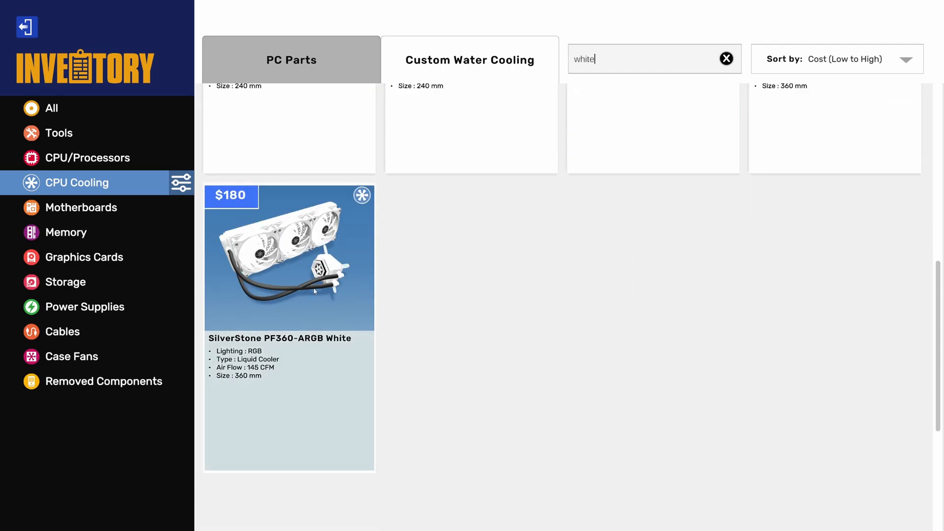
mouse_move(277, 321)
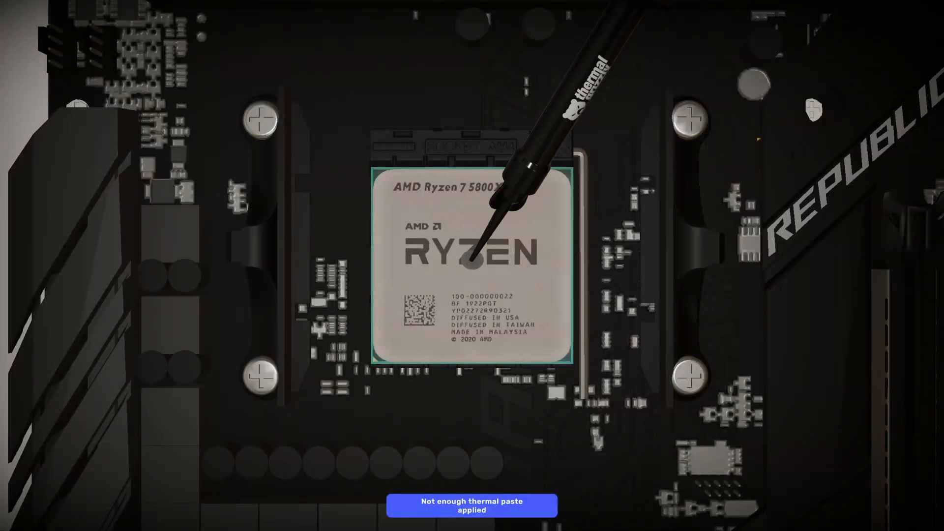
- Finish the thermal paste, search 'white' coolers for mounting, and remove the beauty panel
click(471, 257)
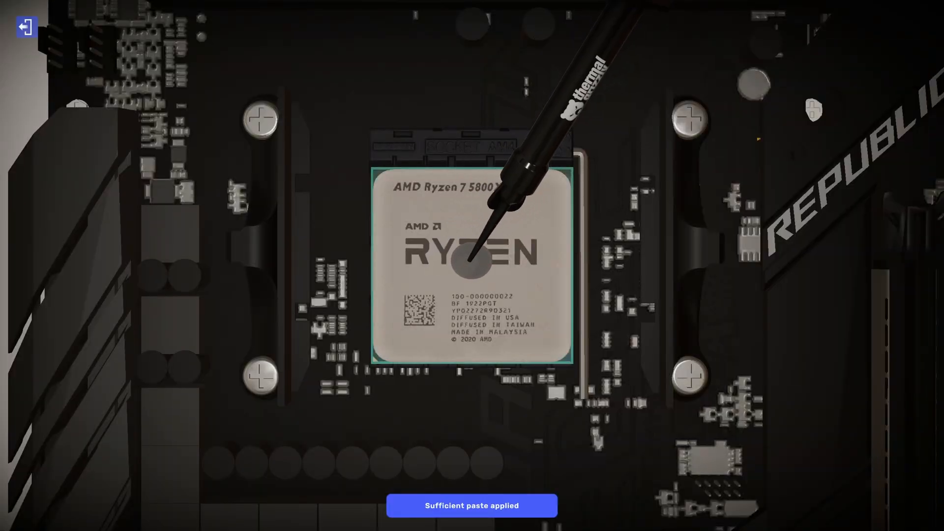
click(27, 26)
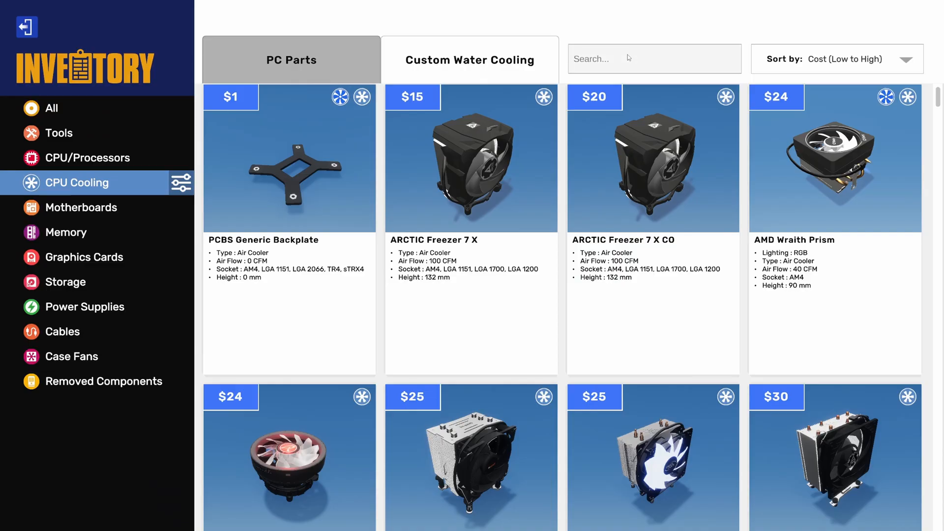
text(white)
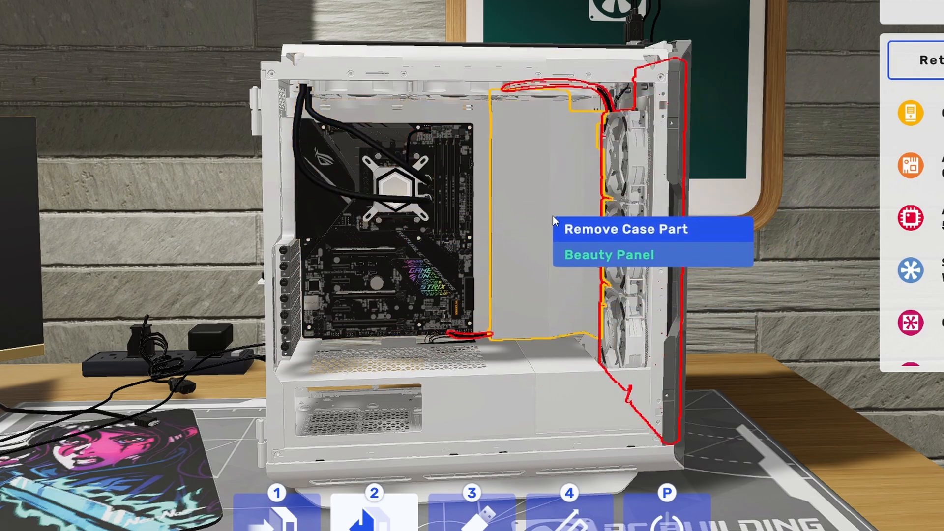
click(608, 254)
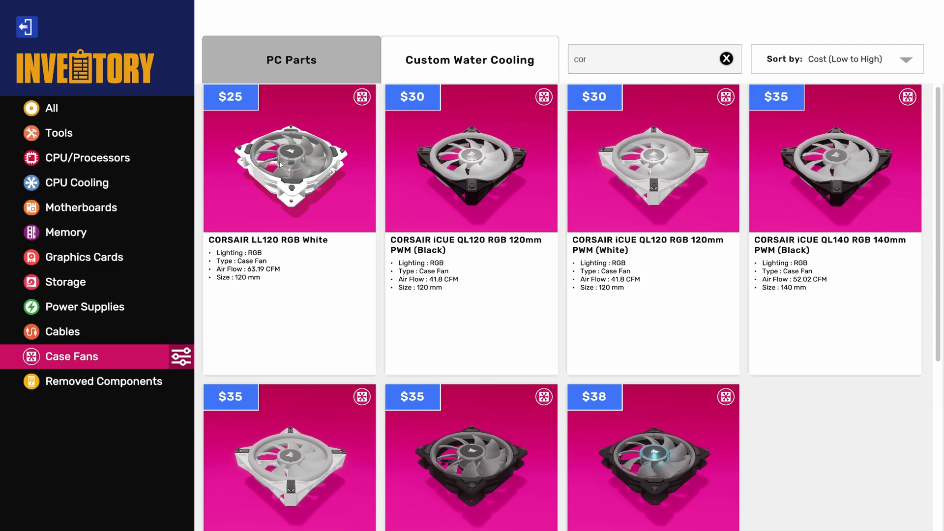
mouse_move(291, 179)
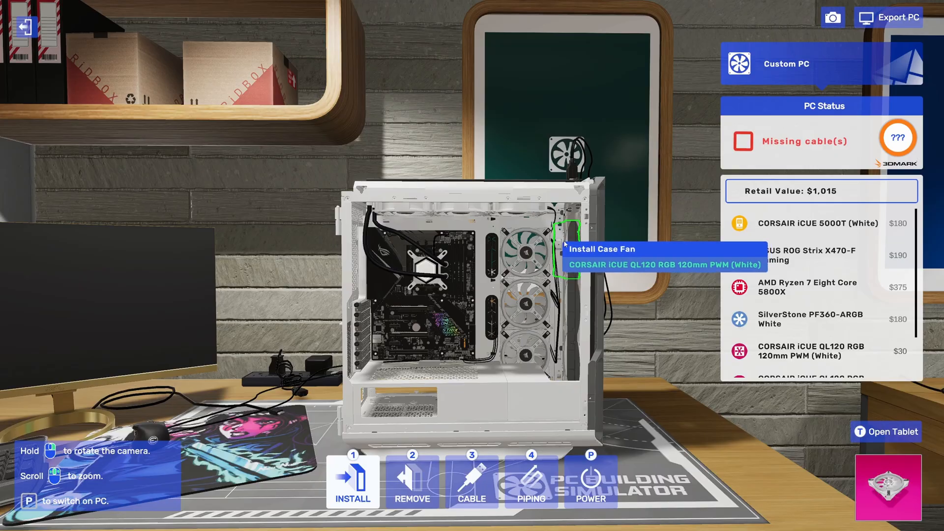
- Install a white Corsair iCUE QL120 fan in the case fan mount
click(412, 482)
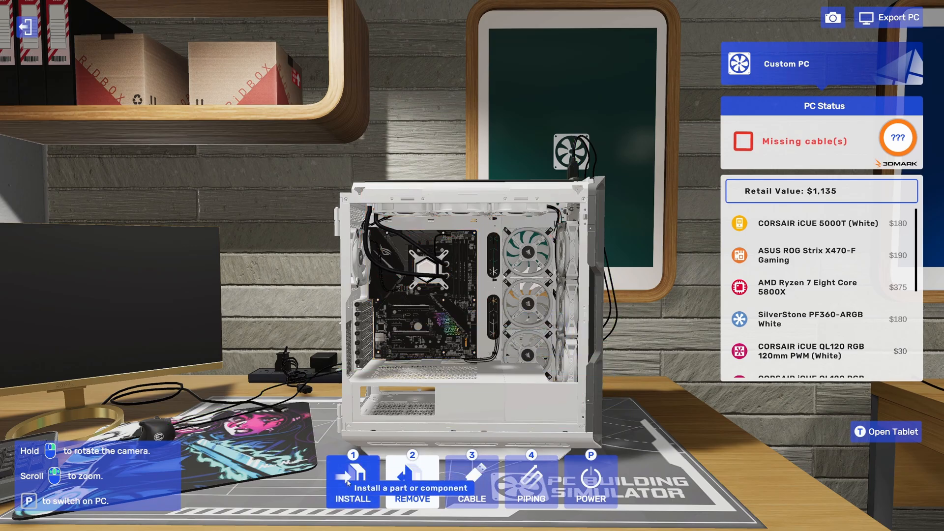
- Open the parts inventory and search for '1tb' storage drives
click(352, 487)
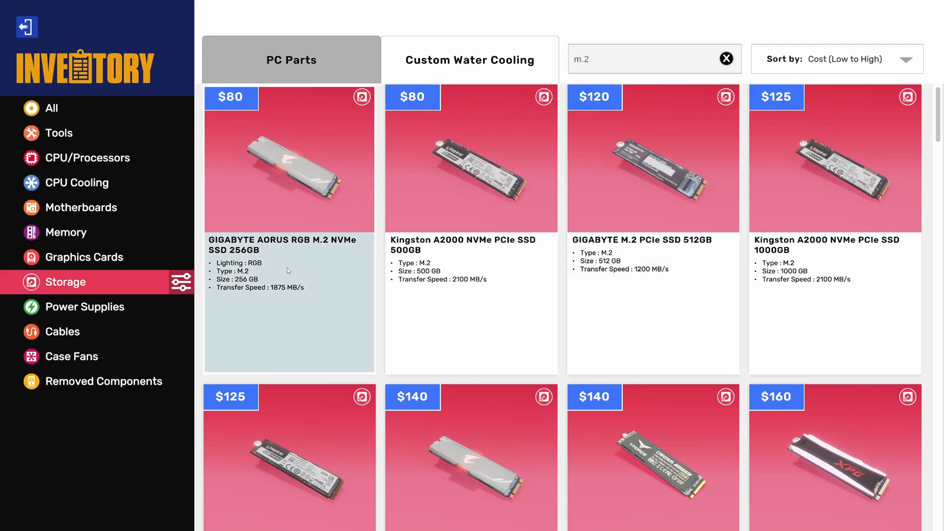
text(1tb)
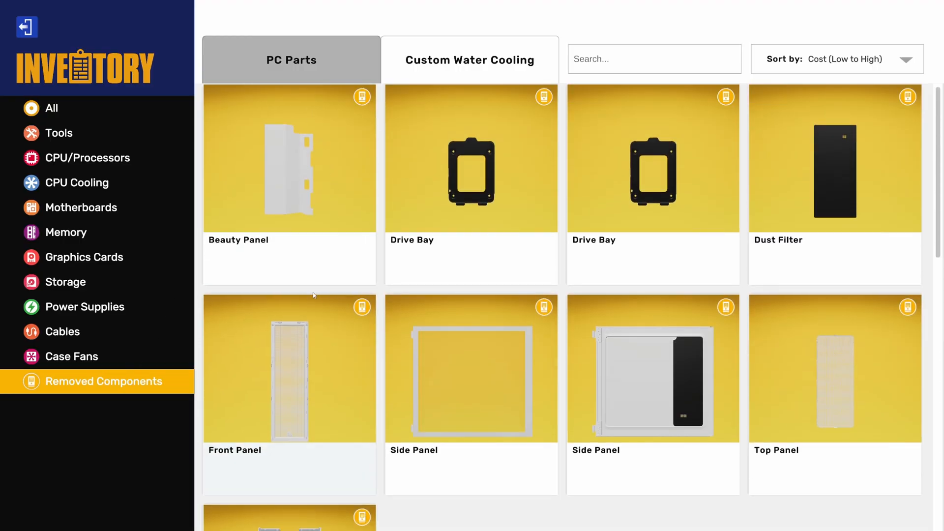
mouse_move(83, 317)
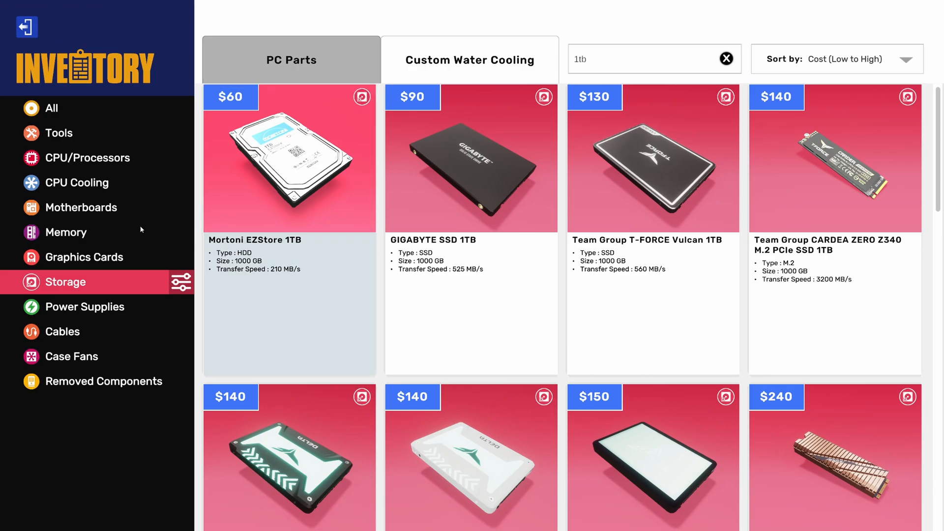
- Show memory, search 'Cor', and pick the black Vengeance RGB Pro 8 GB sticks
click(66, 232)
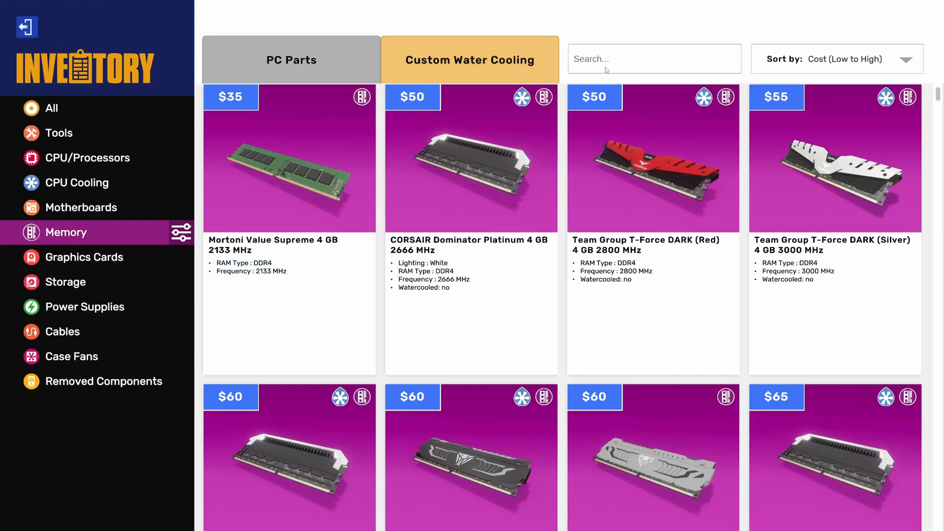
text(Corsair)
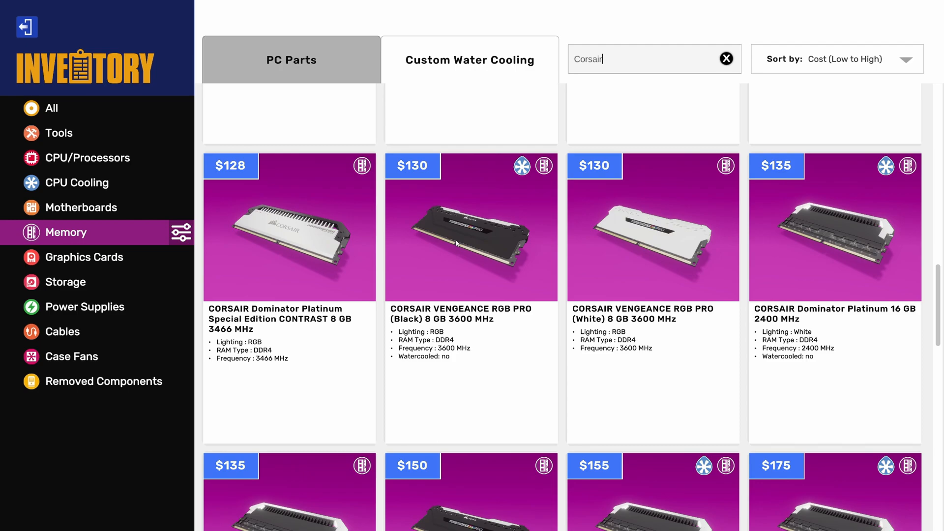
mouse_move(459, 242)
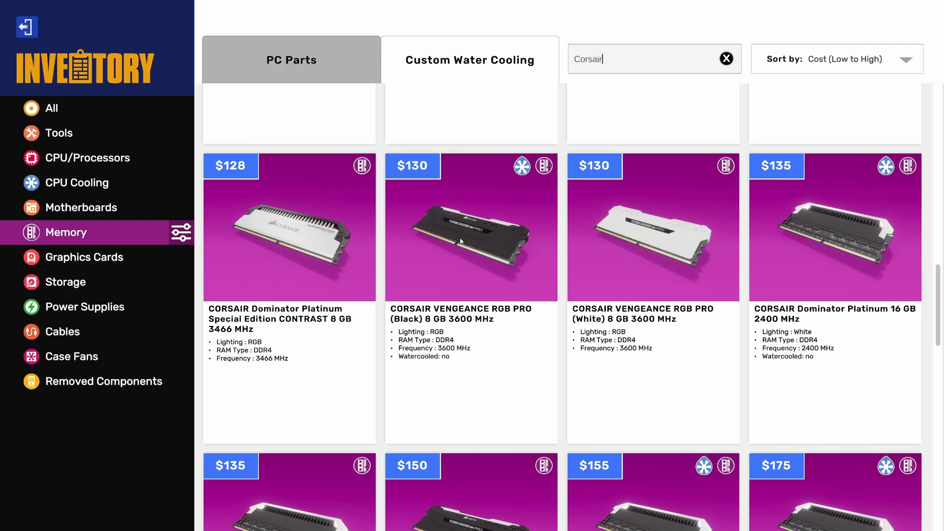
click(470, 241)
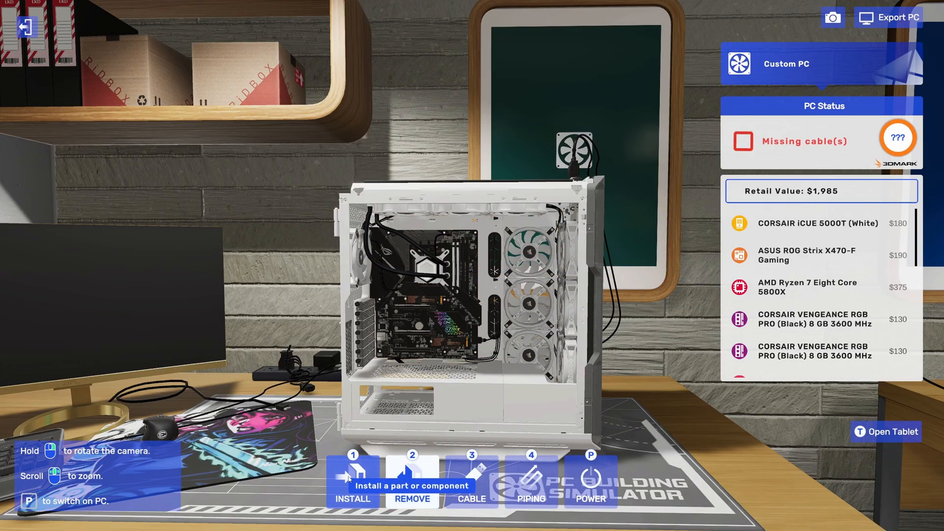
- Reopen the parts inventory to look for the EVGA SuperNOVA 850 T2 PSU
click(412, 482)
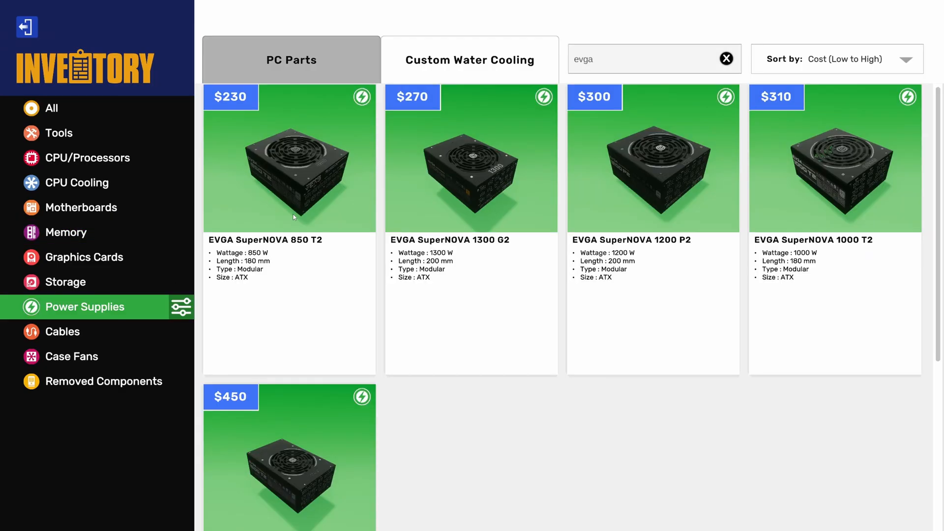
mouse_move(239, 247)
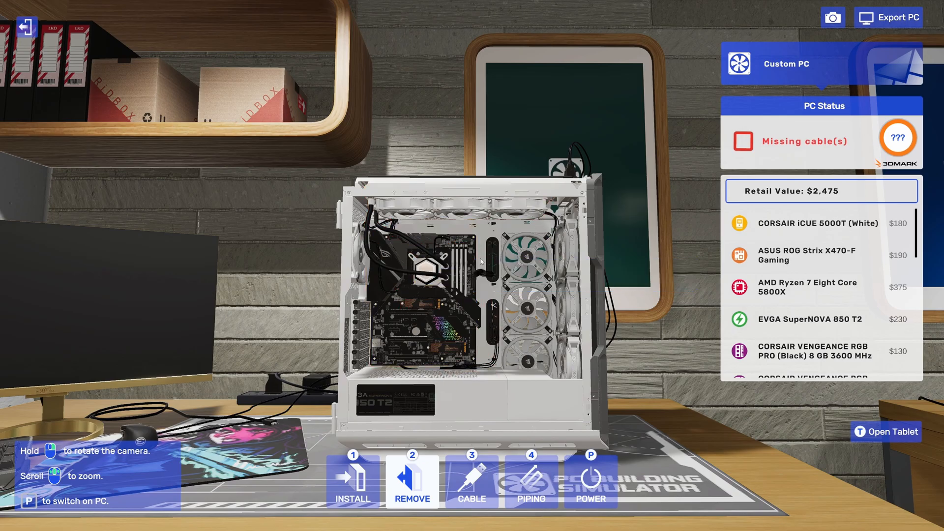
mouse_move(442, 345)
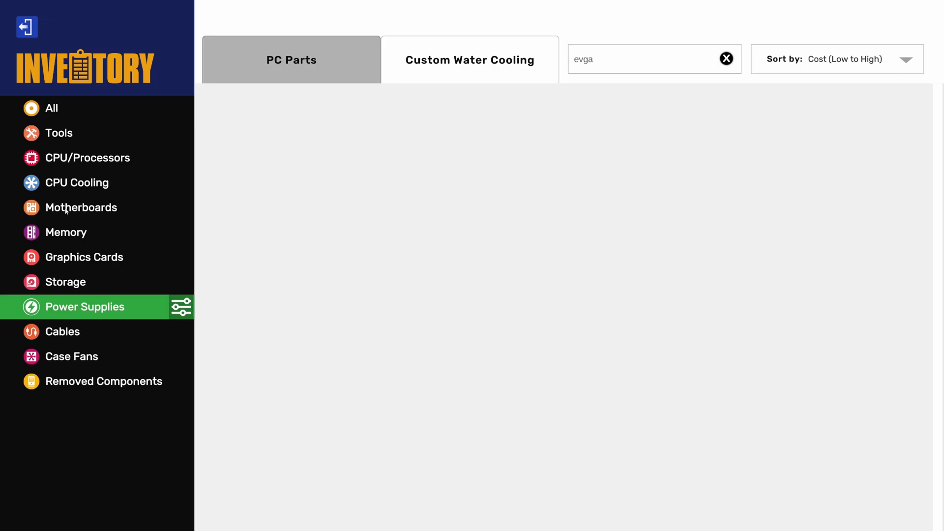
mouse_move(75, 260)
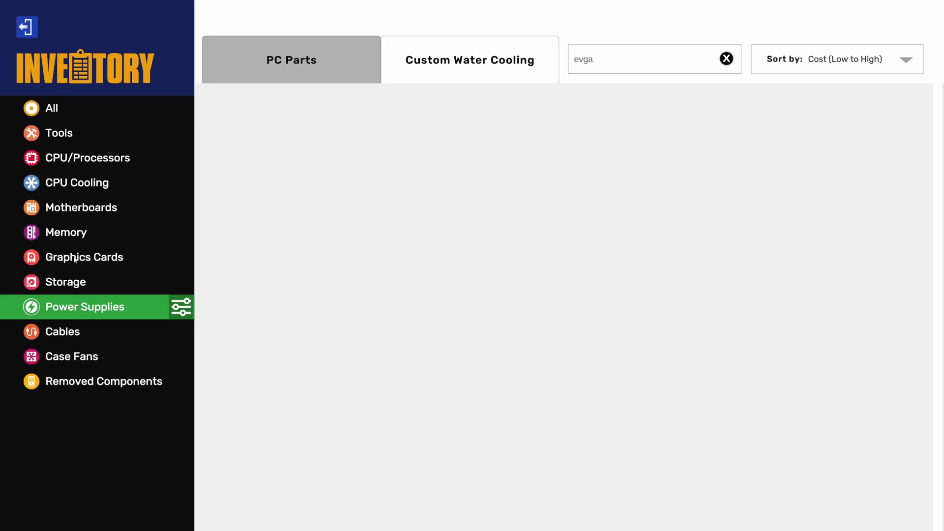
- Filter to graphics cards, clear the '3' search, and search for 'evga'
click(84, 257)
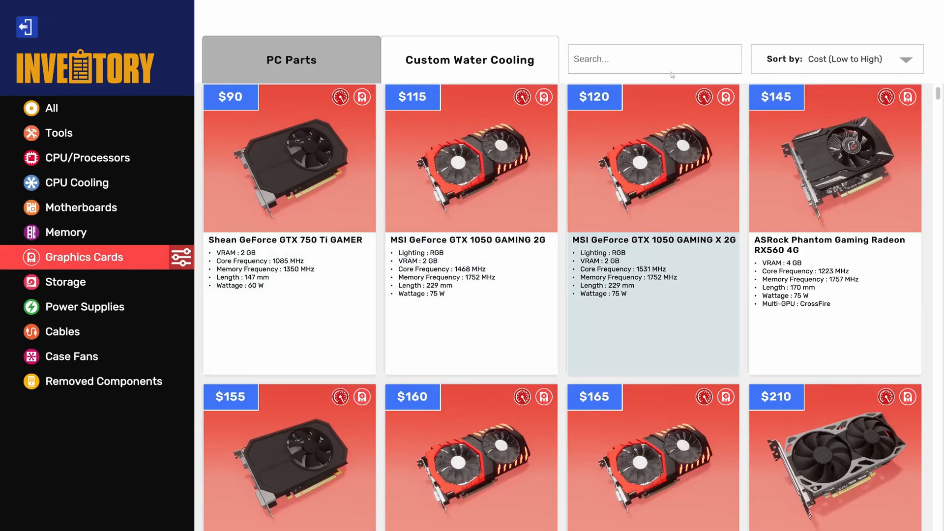
text(3)
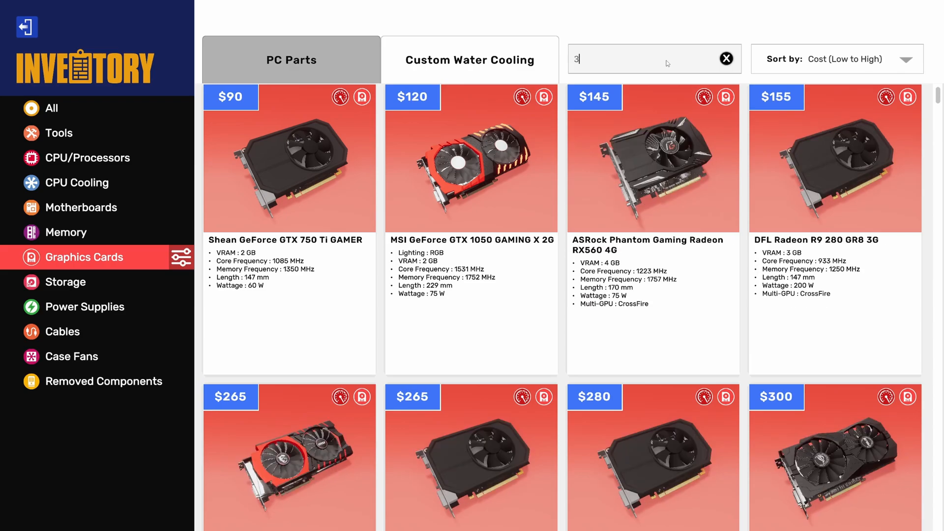
click(726, 59)
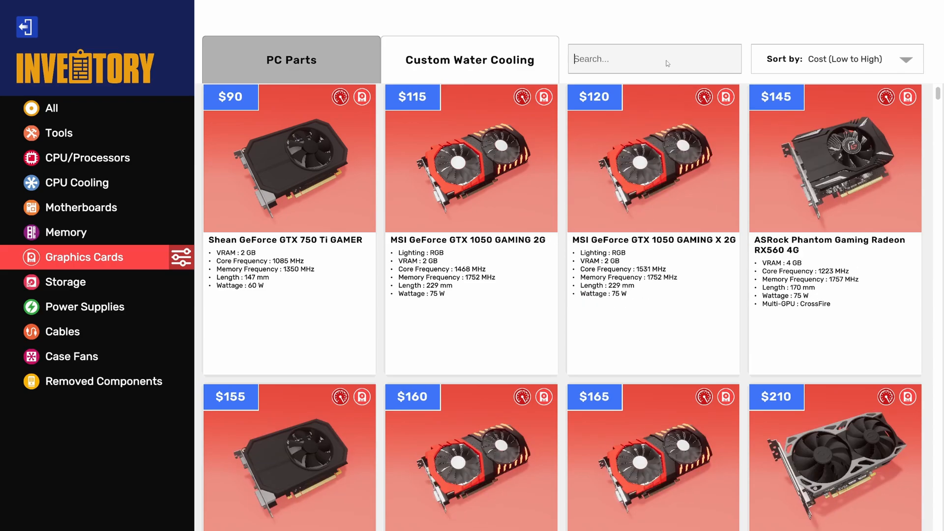
text(evga)
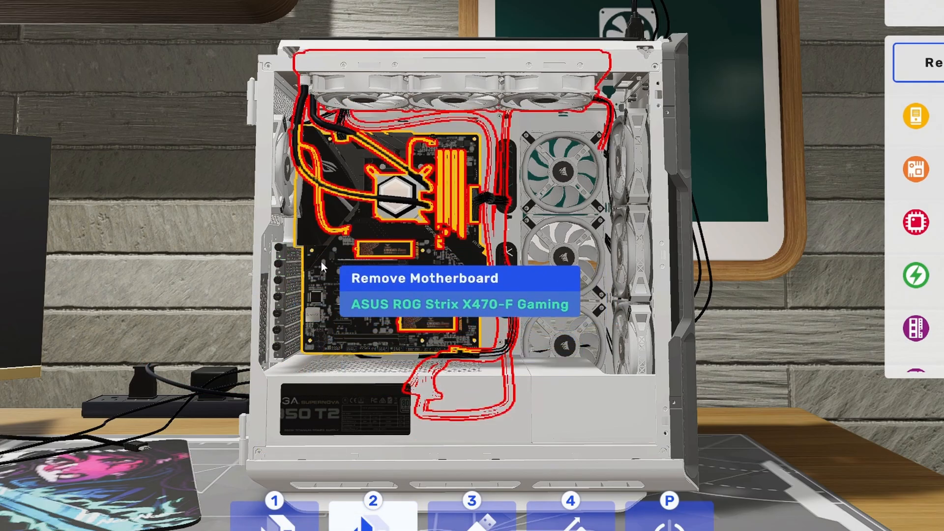
- Filter the inventory to the Cables category
click(277, 264)
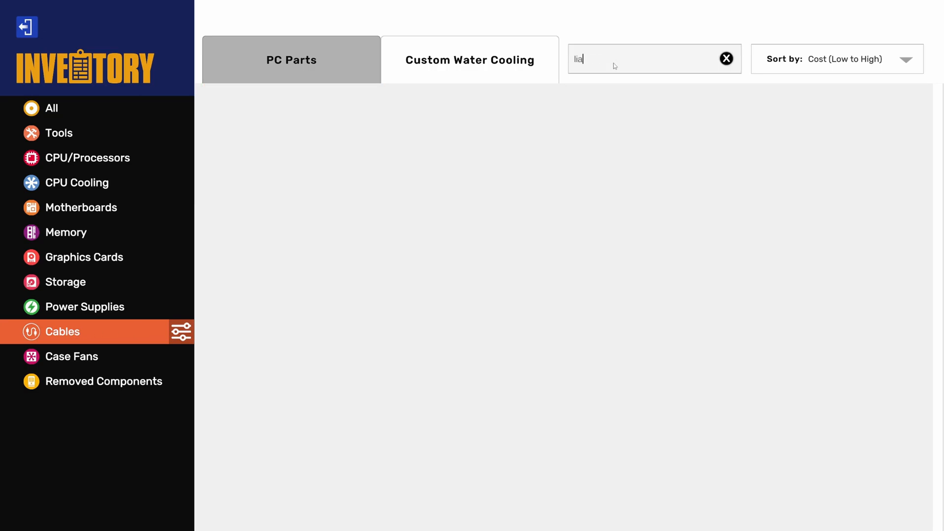
- Clear the cable search, scroll through the cable list, then search for 'rain'
click(725, 59)
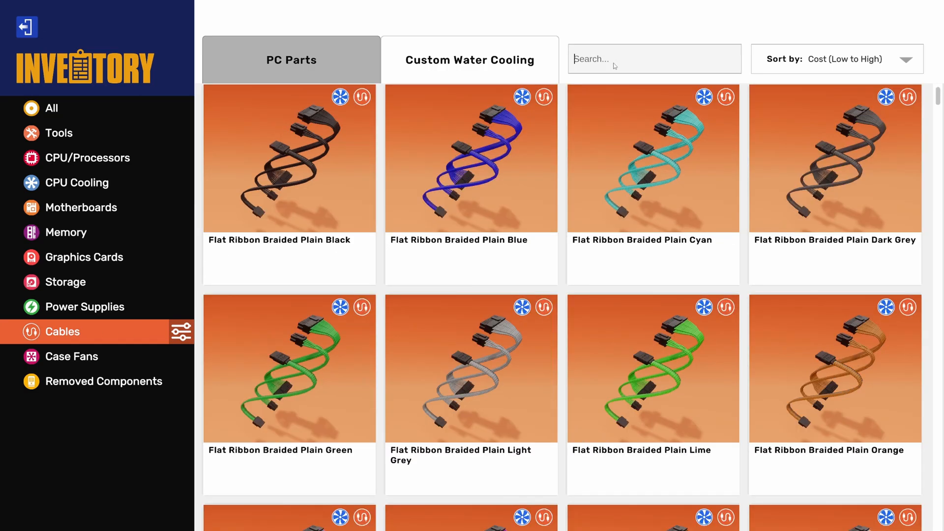
text(r)
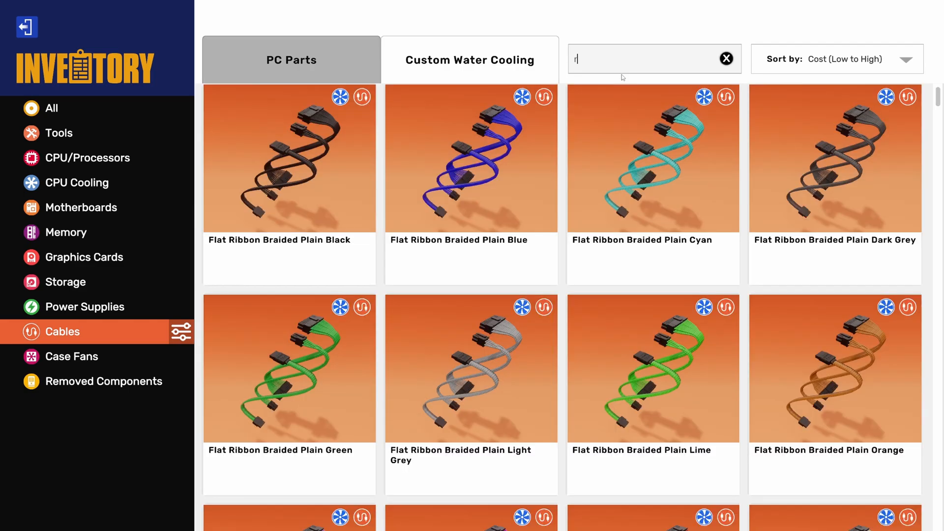
click(725, 59)
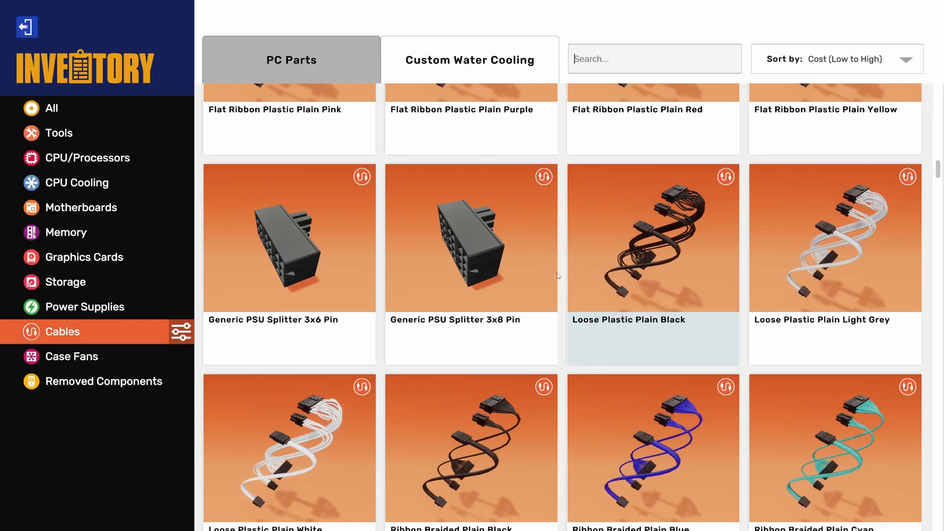
scroll(down, 3)
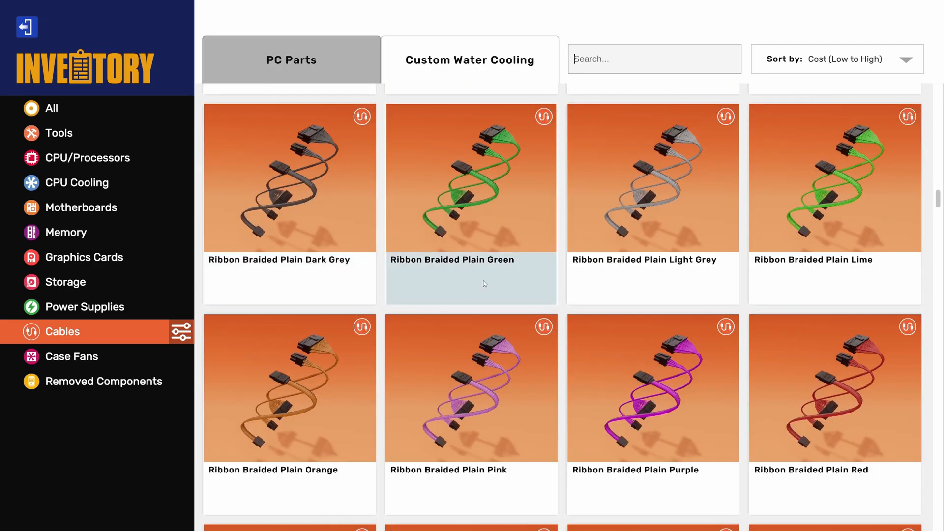
scroll(down, 3)
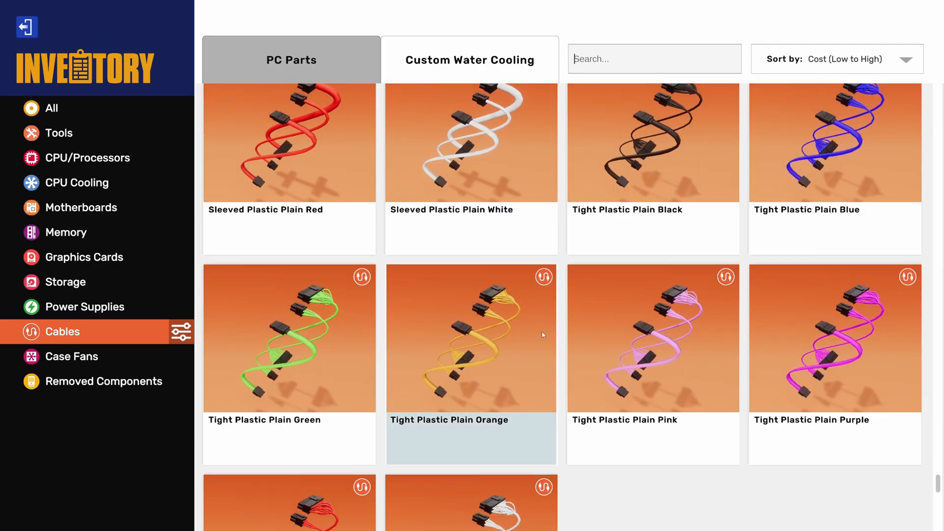
scroll(down, 3)
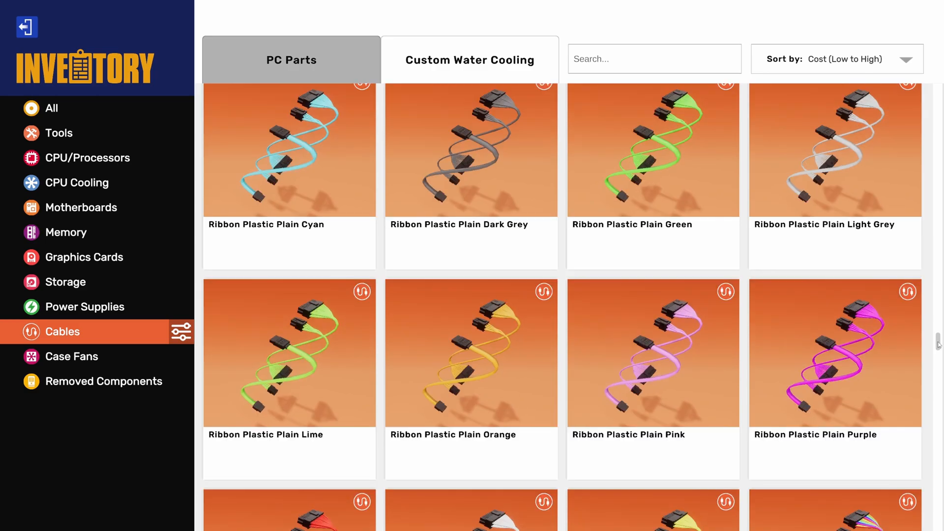
scroll(down, 3)
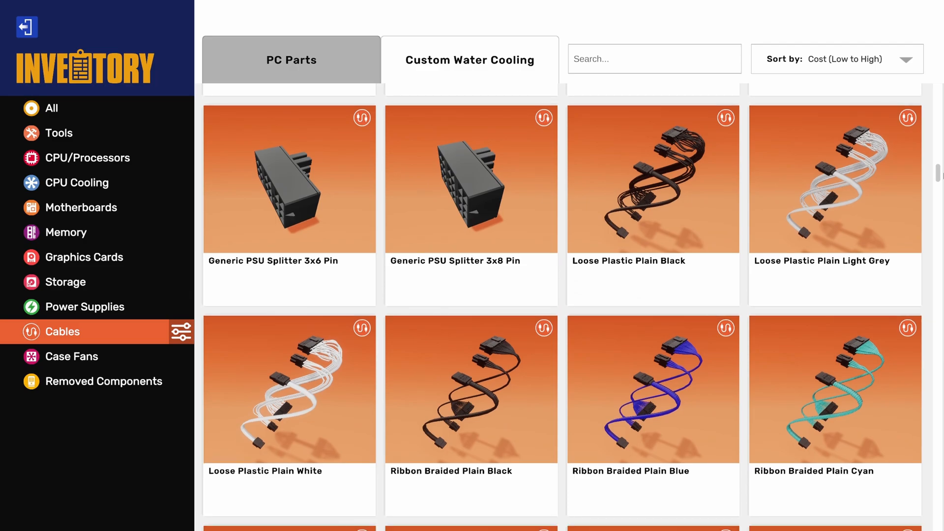
scroll(down, 3)
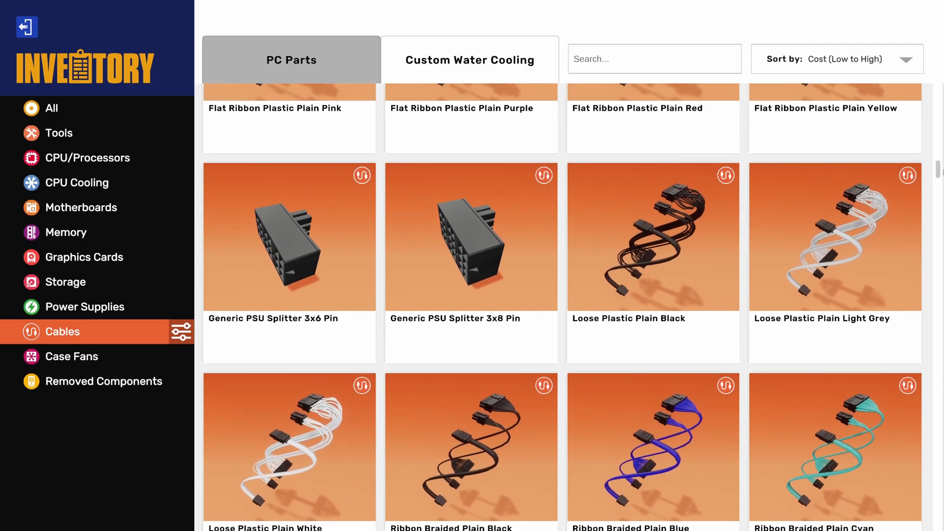
scroll(down, 3)
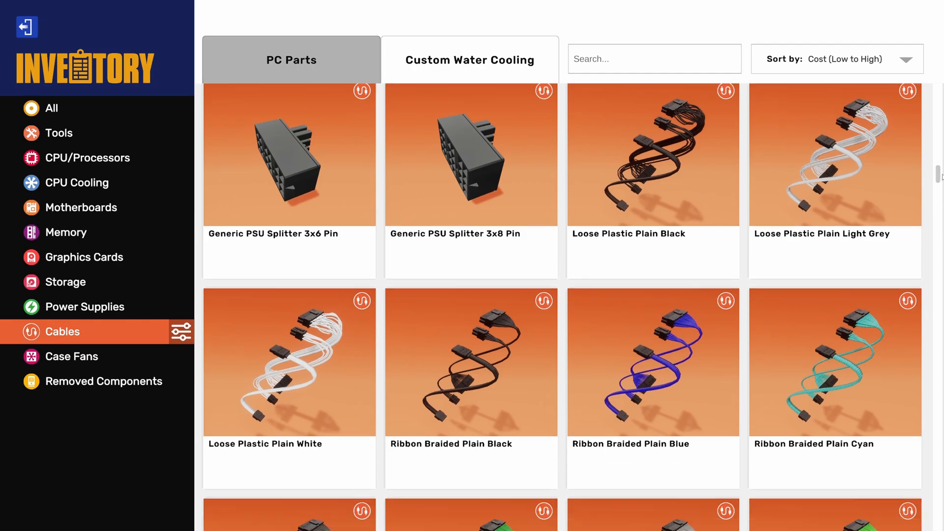
text(rain)
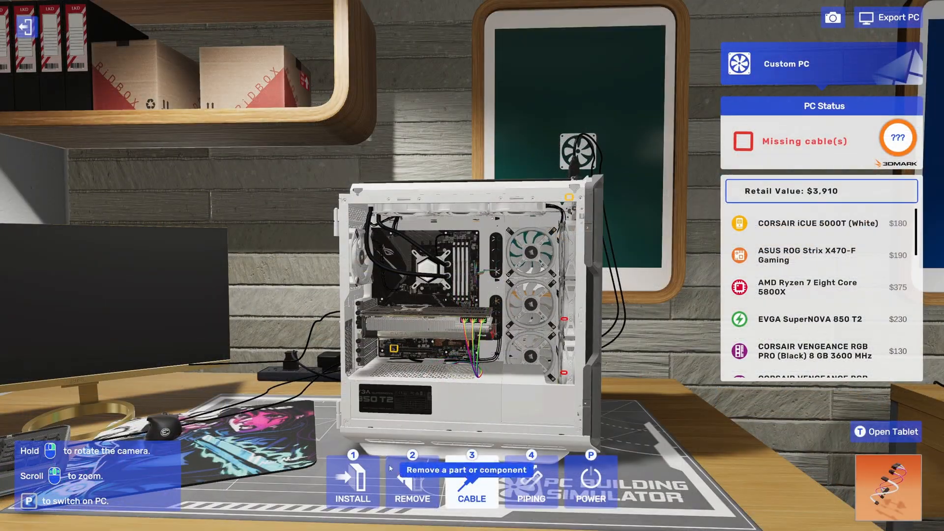
- Reopen the inventory listing Ribbon Braided Rainbow and Ribbon Plastic Rainbow cables
click(412, 481)
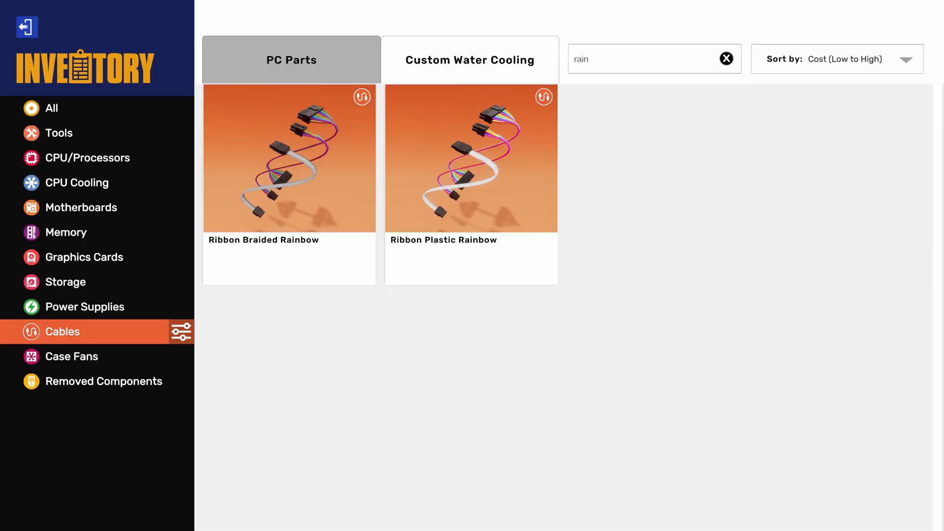
- Browse Case Fans, Power Supplies, Memory and CPU Cooling, then search All for 'rgb'
click(71, 356)
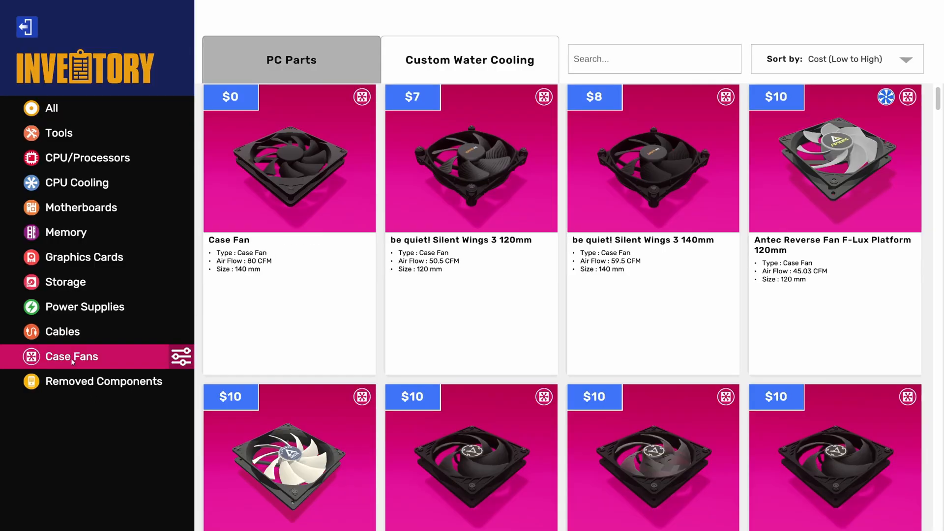
scroll(down, 3)
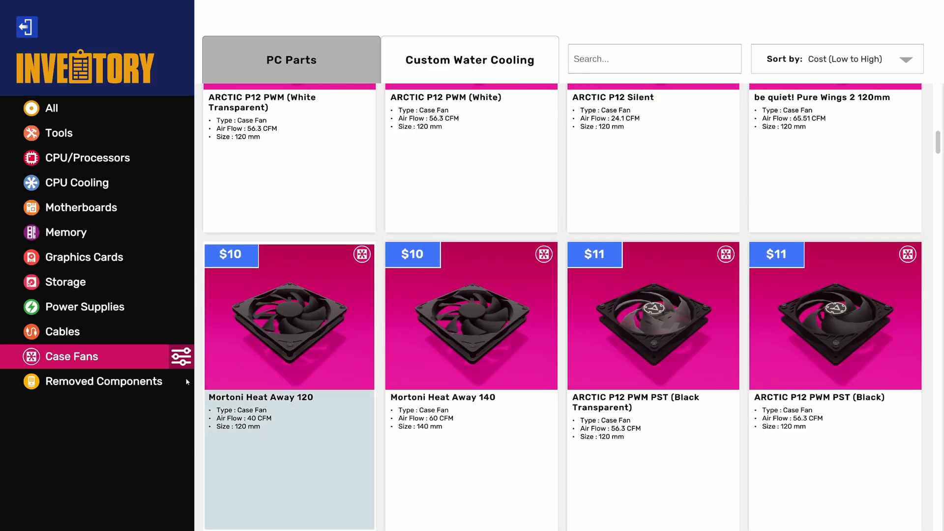
click(84, 306)
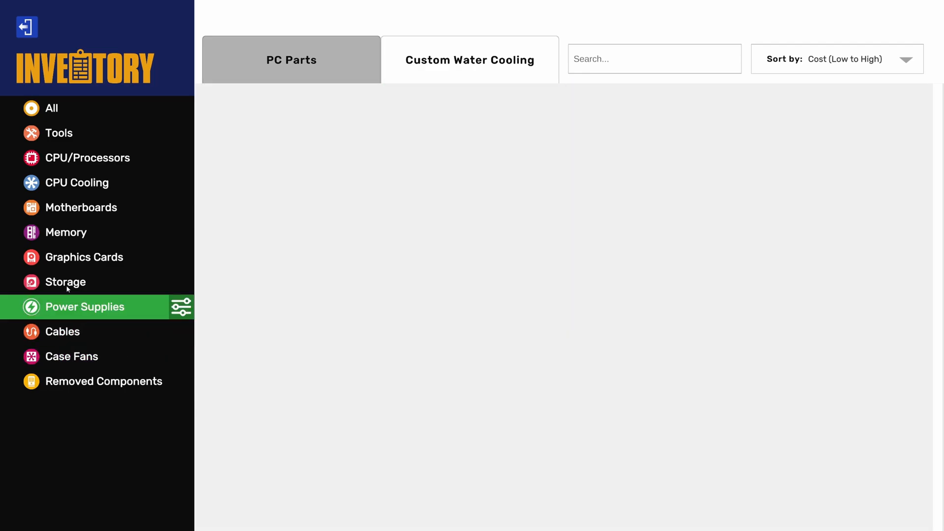
click(66, 233)
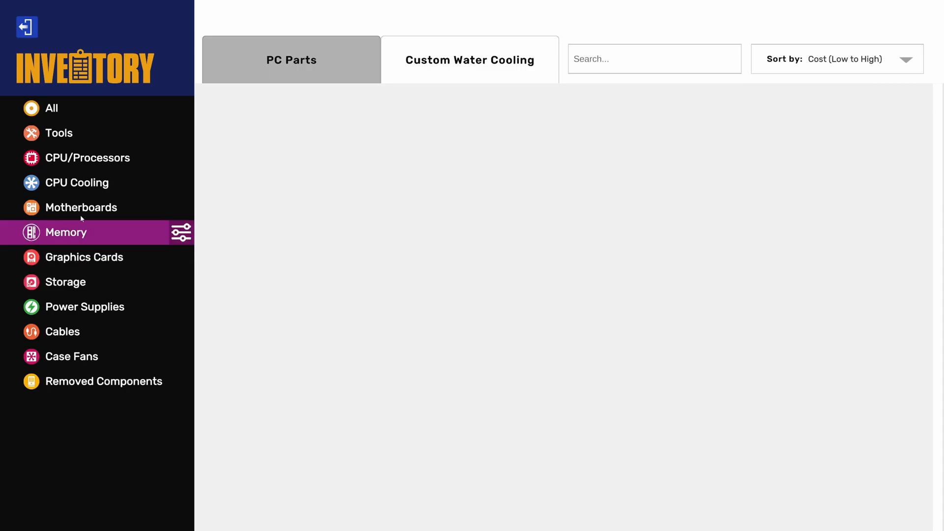
click(77, 182)
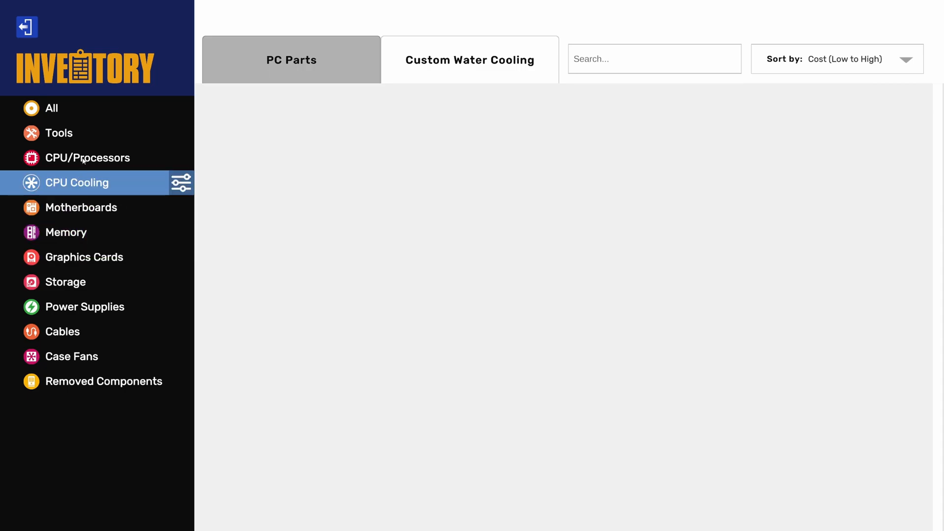
click(52, 108)
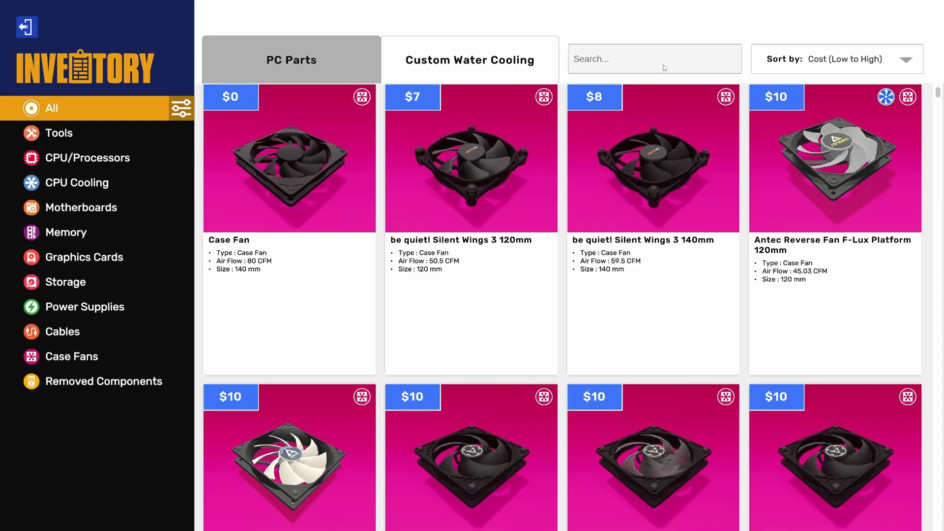
text(rgb)
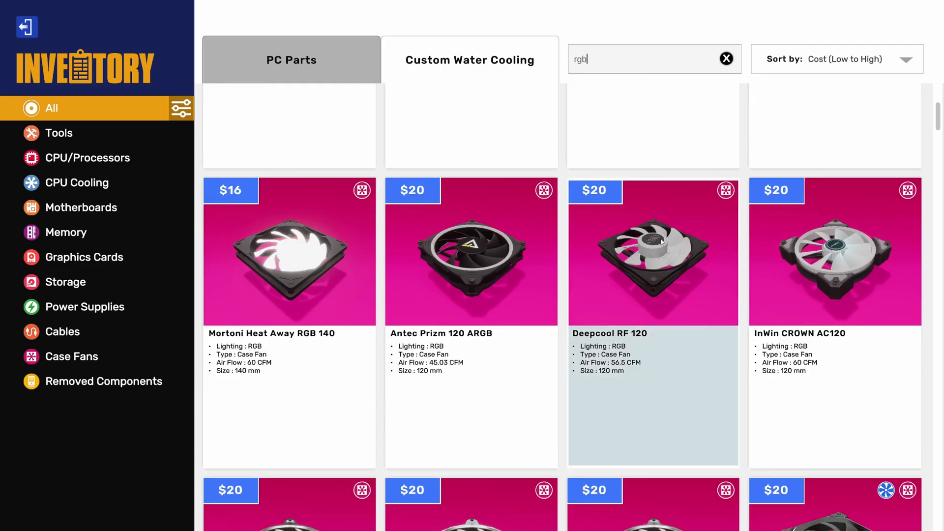
scroll(down, 3)
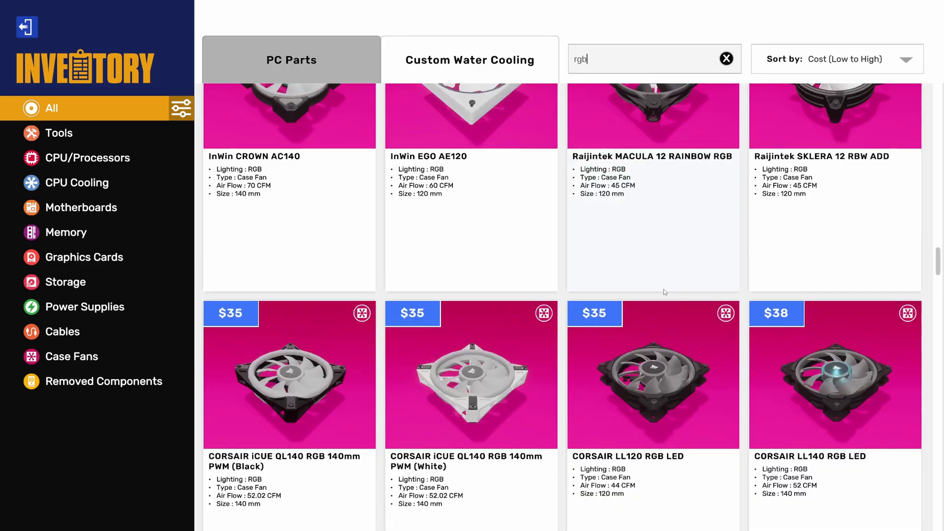
- Scroll through water-cooling fittings, pipes, blocks, radiators and coolants
click(469, 59)
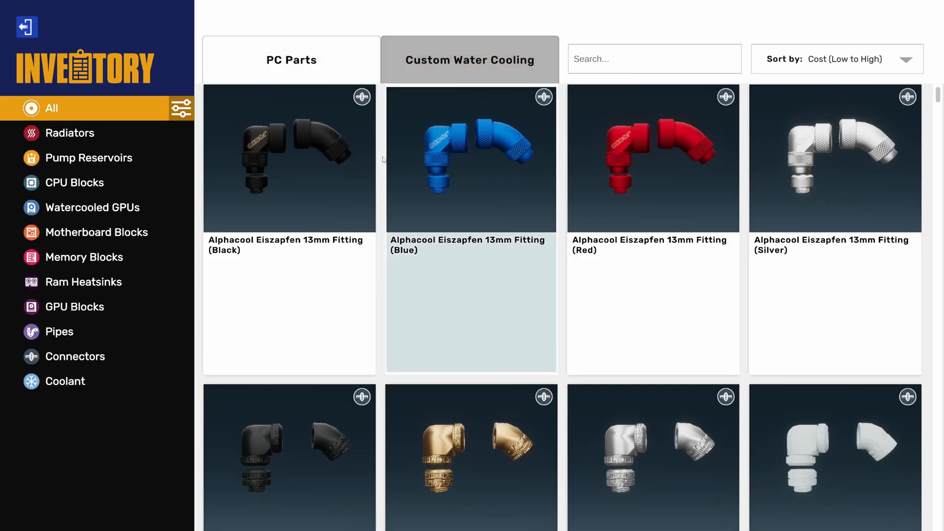
scroll(down, 3)
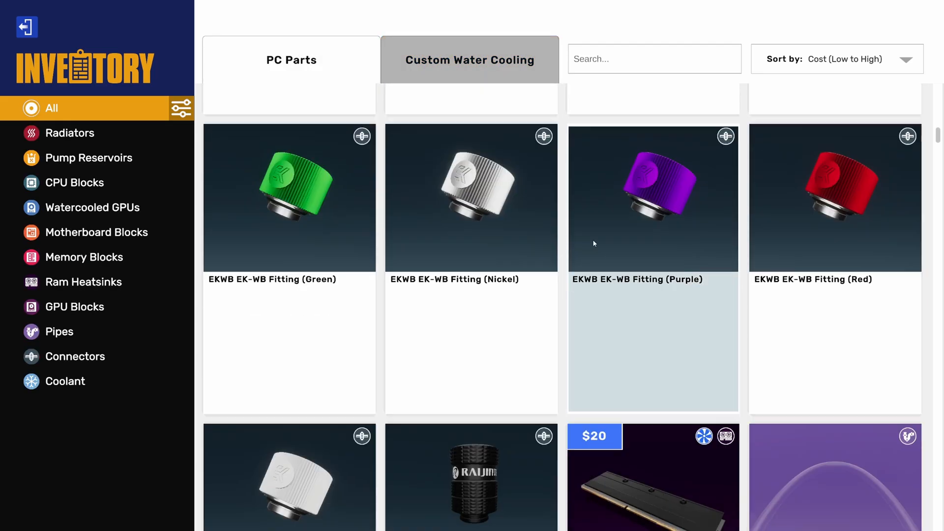
scroll(down, 3)
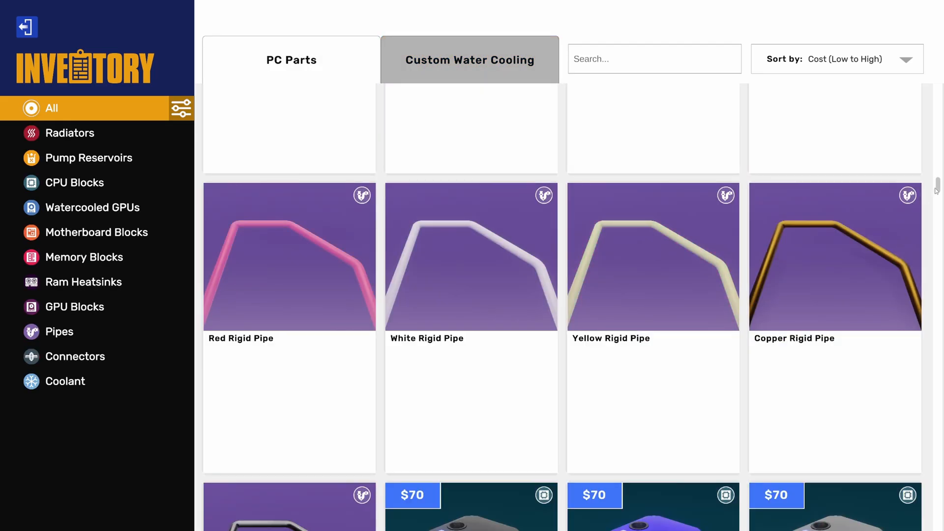
scroll(down, 3)
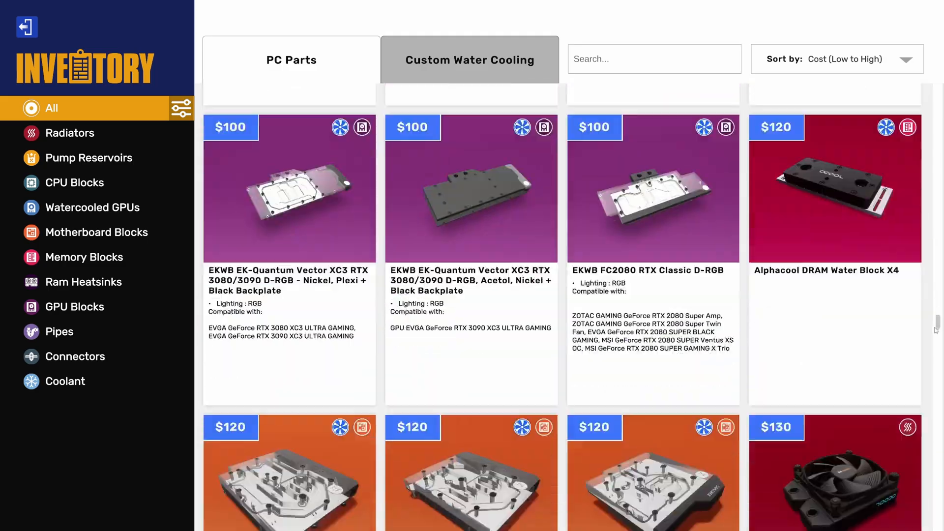
scroll(down, 3)
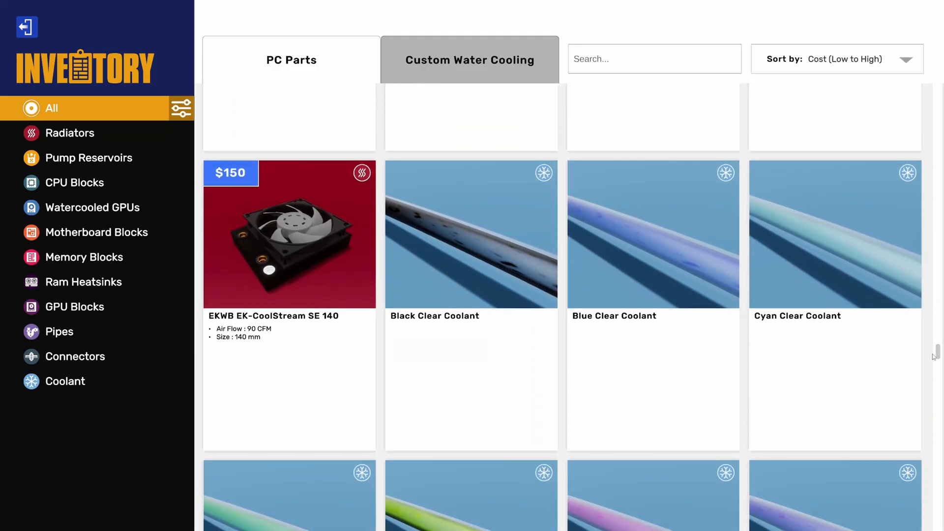
scroll(down, 3)
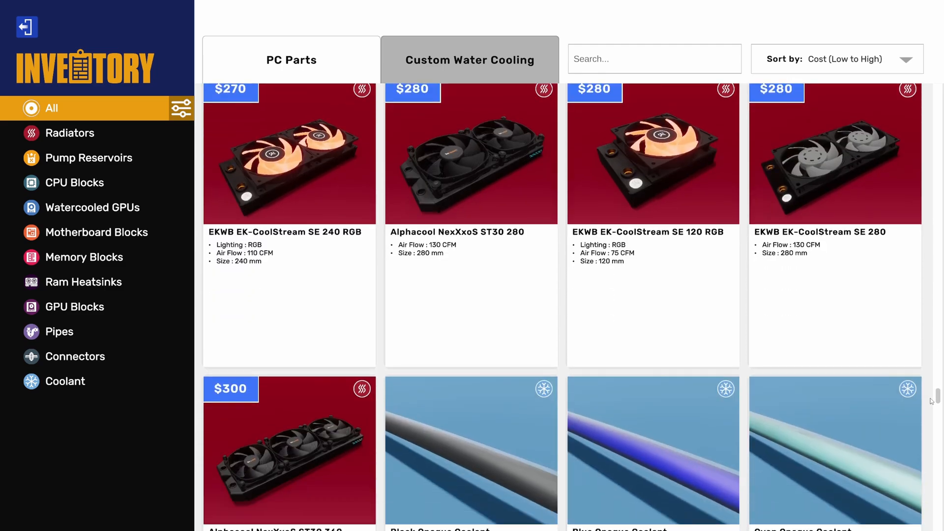
click(290, 59)
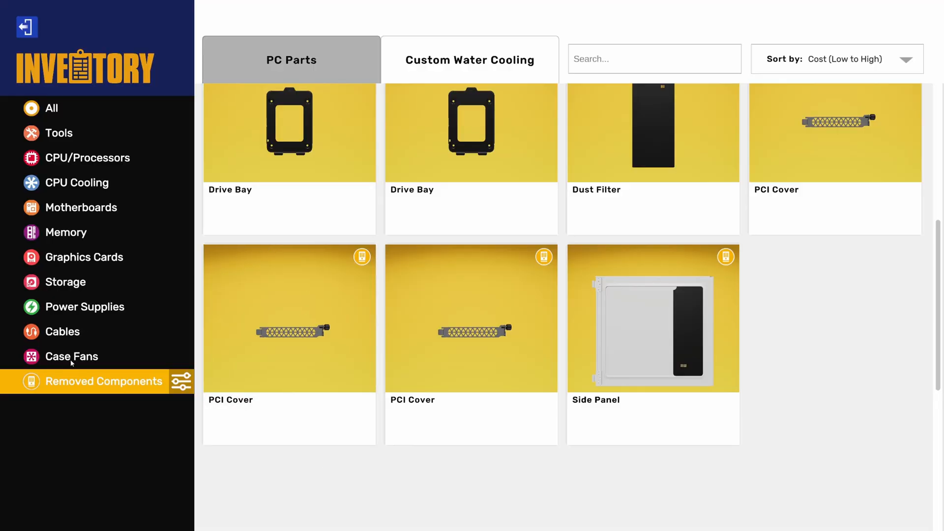
- Select the Removed Components category under PC Parts
click(71, 356)
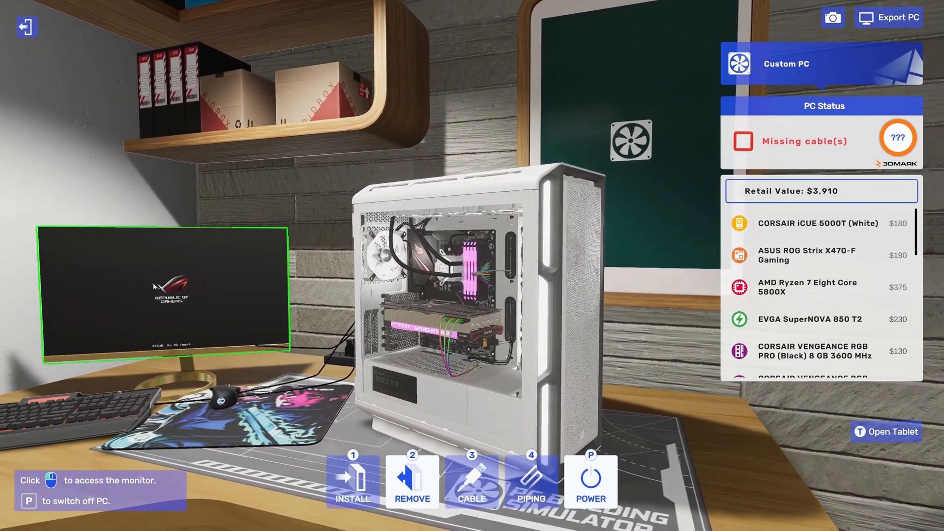
- Access the PC's monitor and launch Add/Remove Programs from the desktop
click(164, 289)
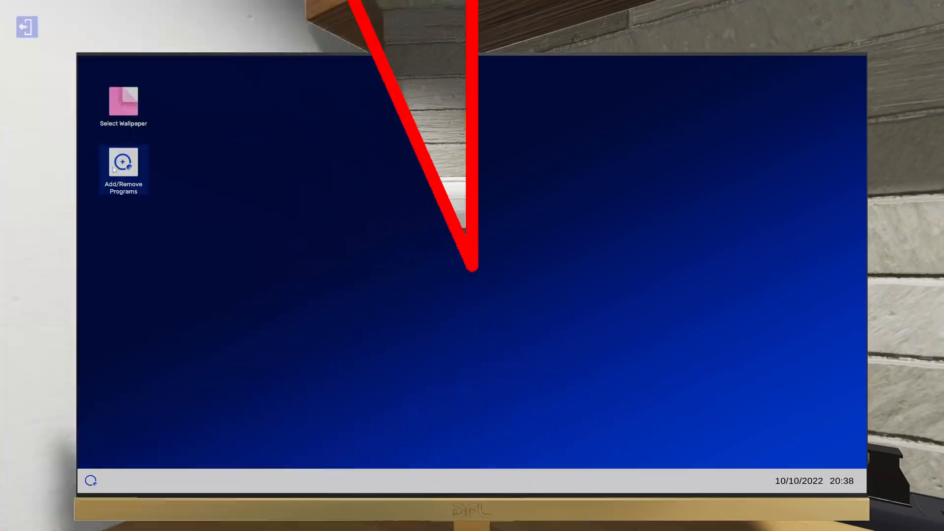
double_click(123, 164)
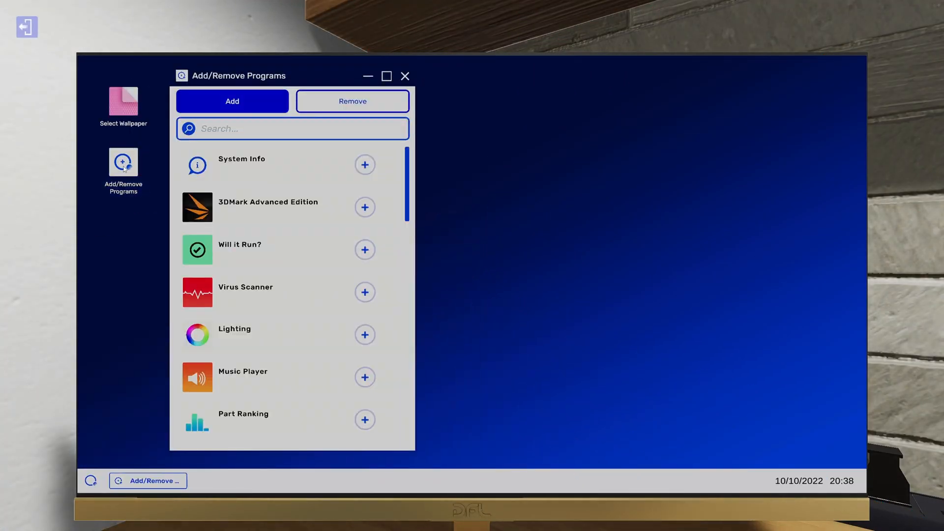
scroll(down, 3)
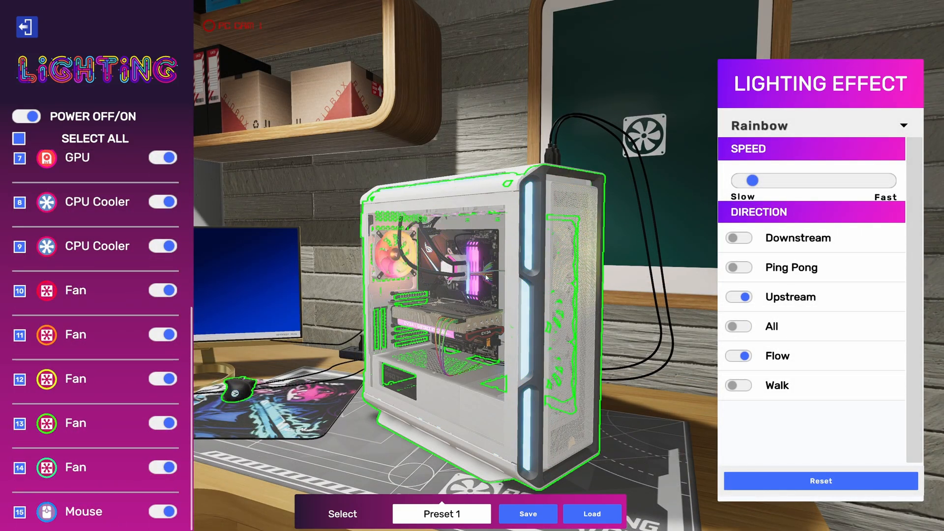
- Save the slow upstream Rainbow flow lighting to Preset 1
click(527, 513)
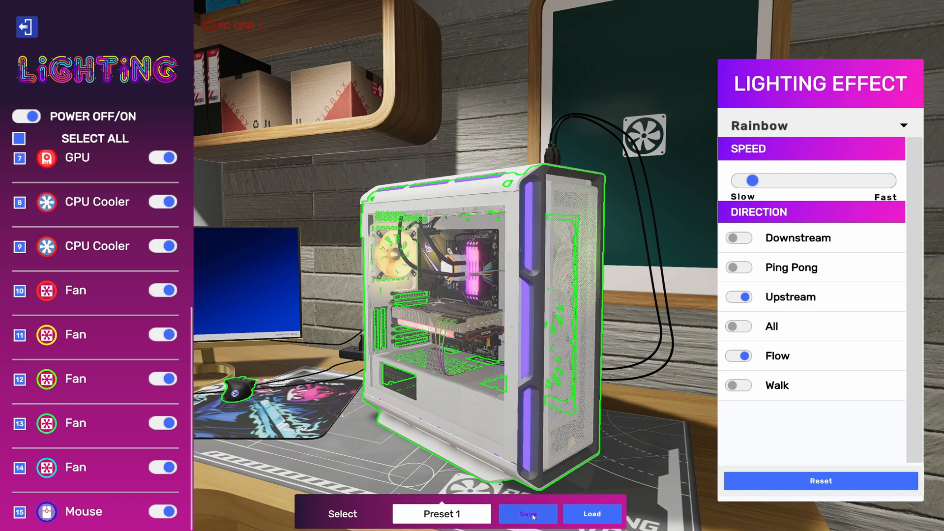